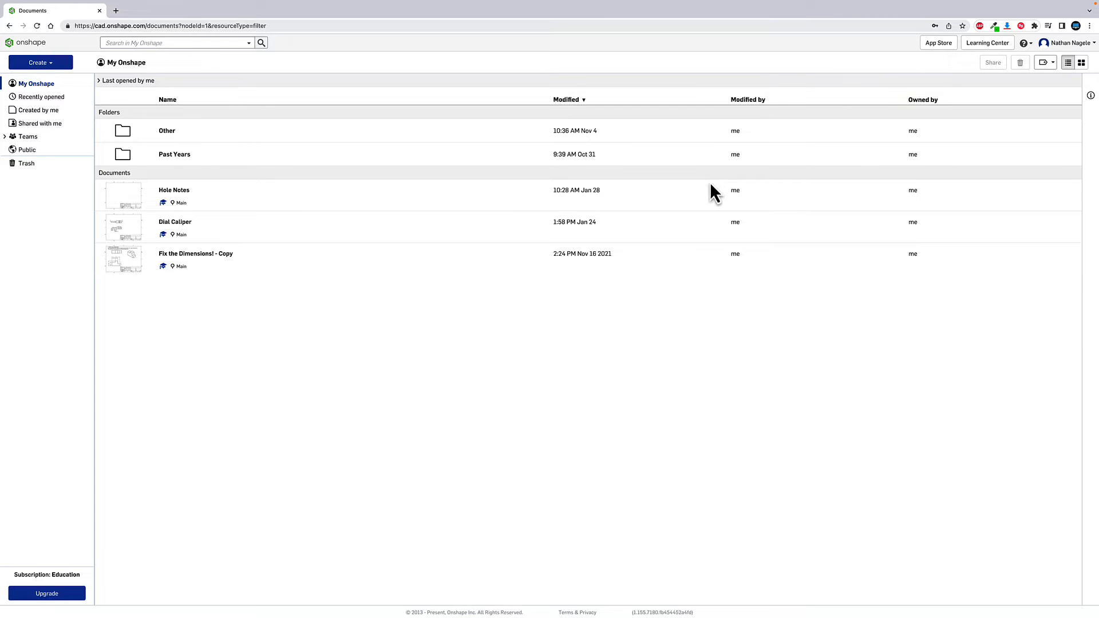
mouse_move(655, 370)
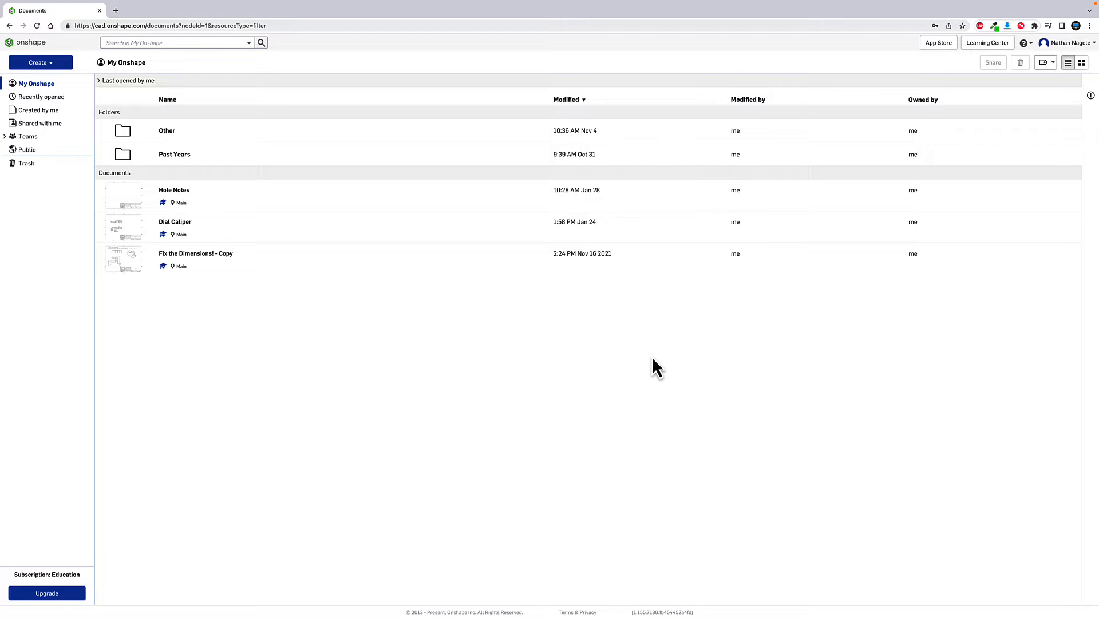
mouse_move(627, 352)
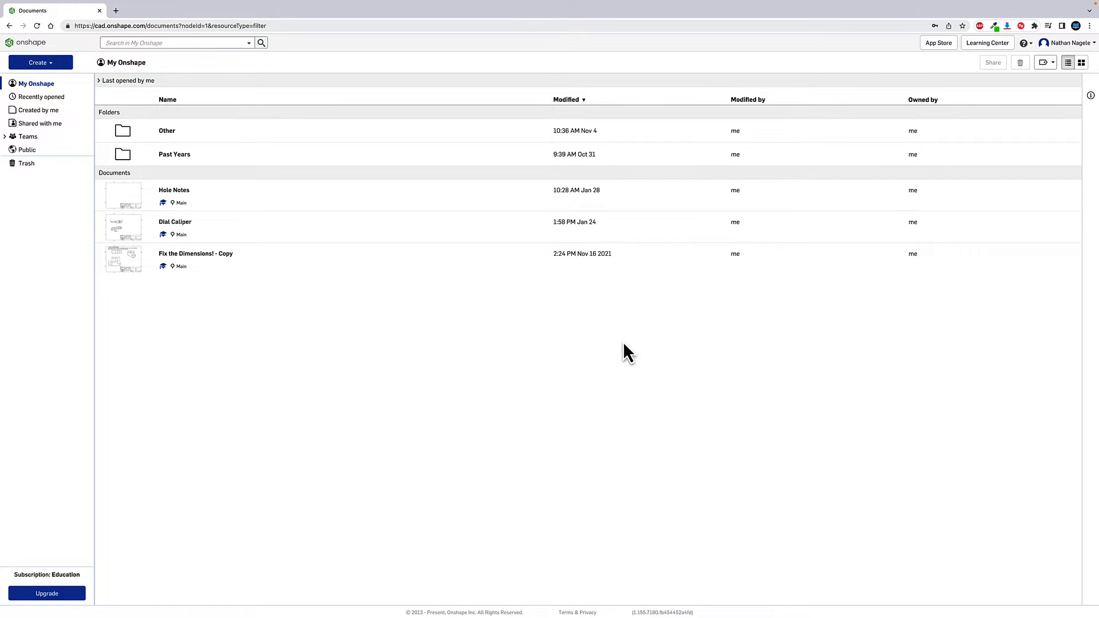
mouse_move(40, 62)
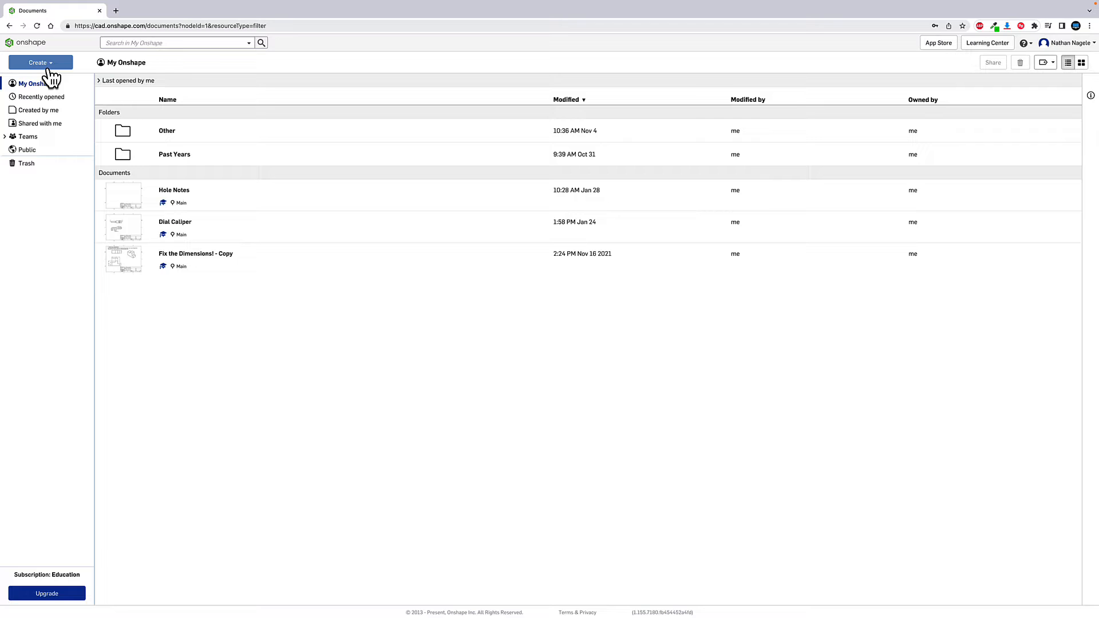
- Create a folder named Practice and go into it, showing it empty
click(37, 62)
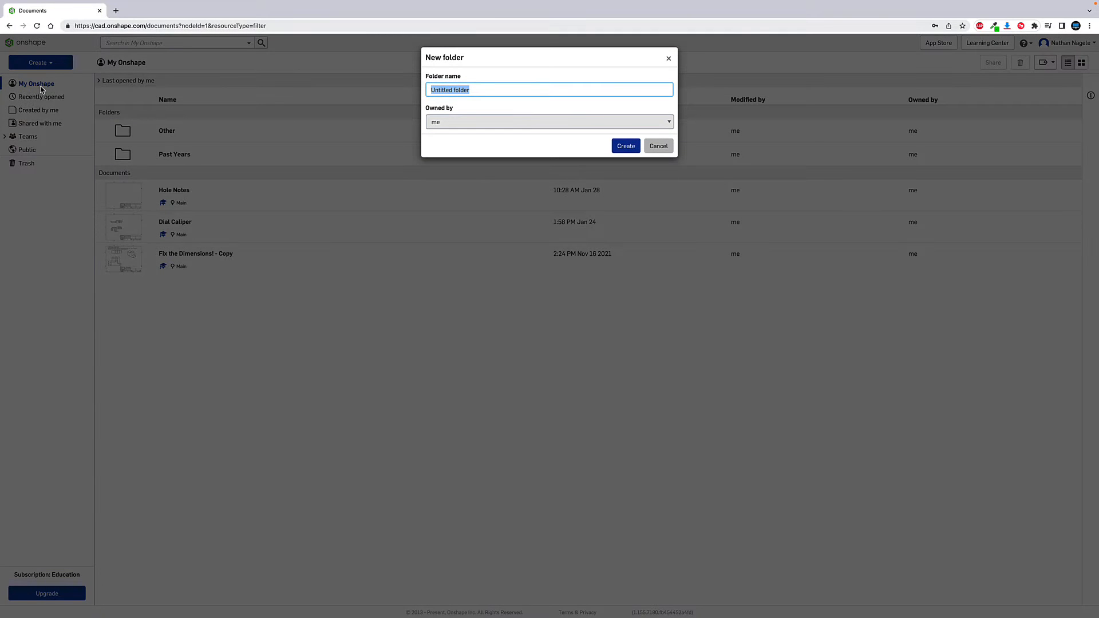
text(Pract)
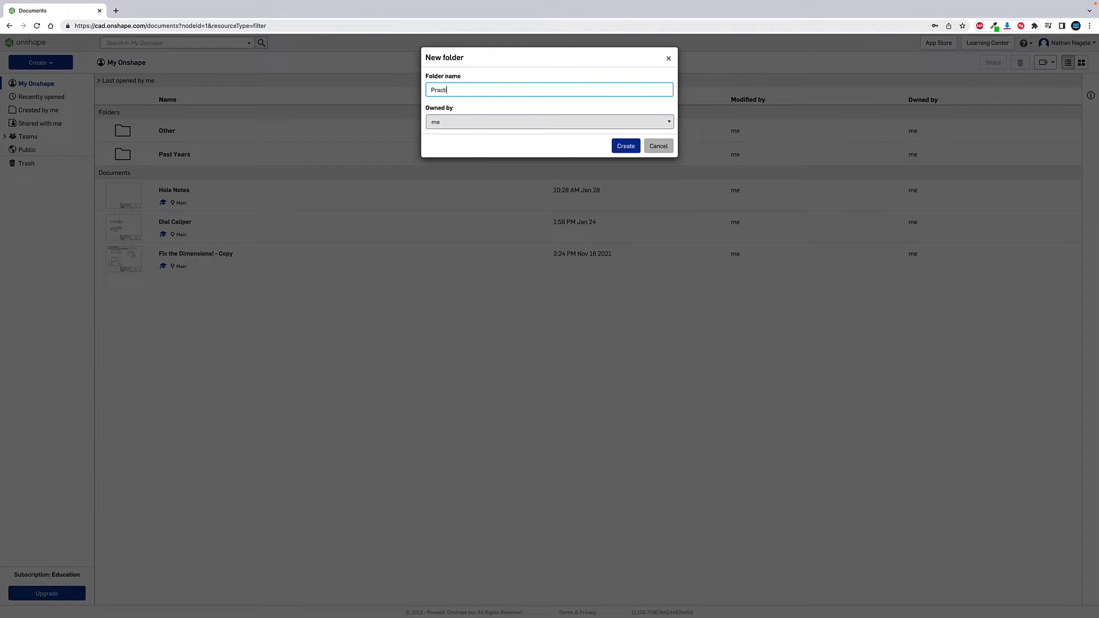
text(ice)
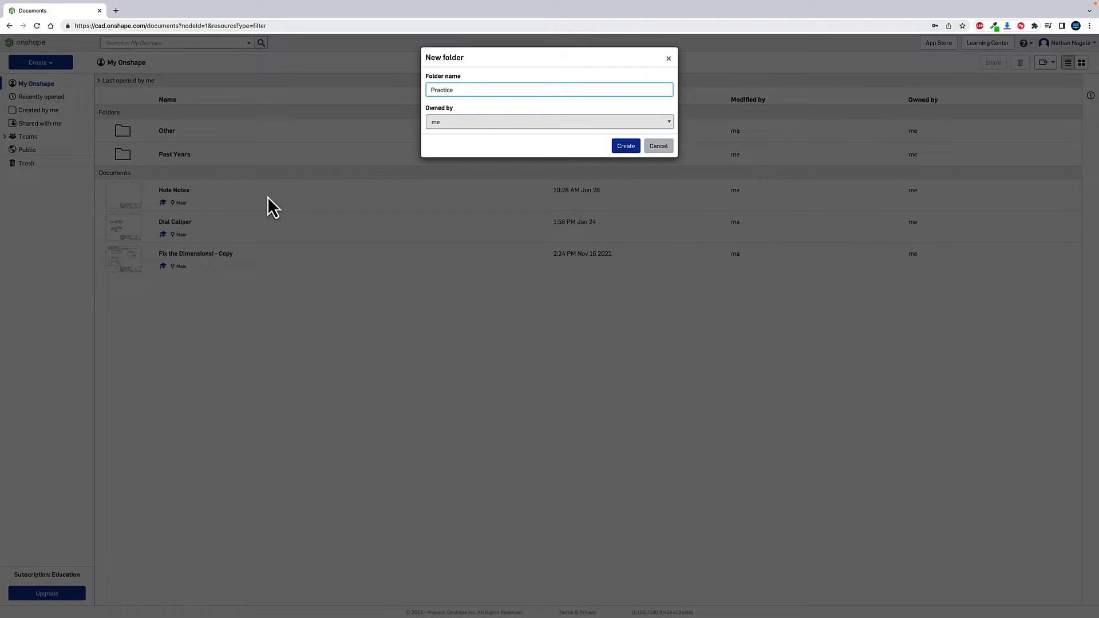
mouse_move(625, 146)
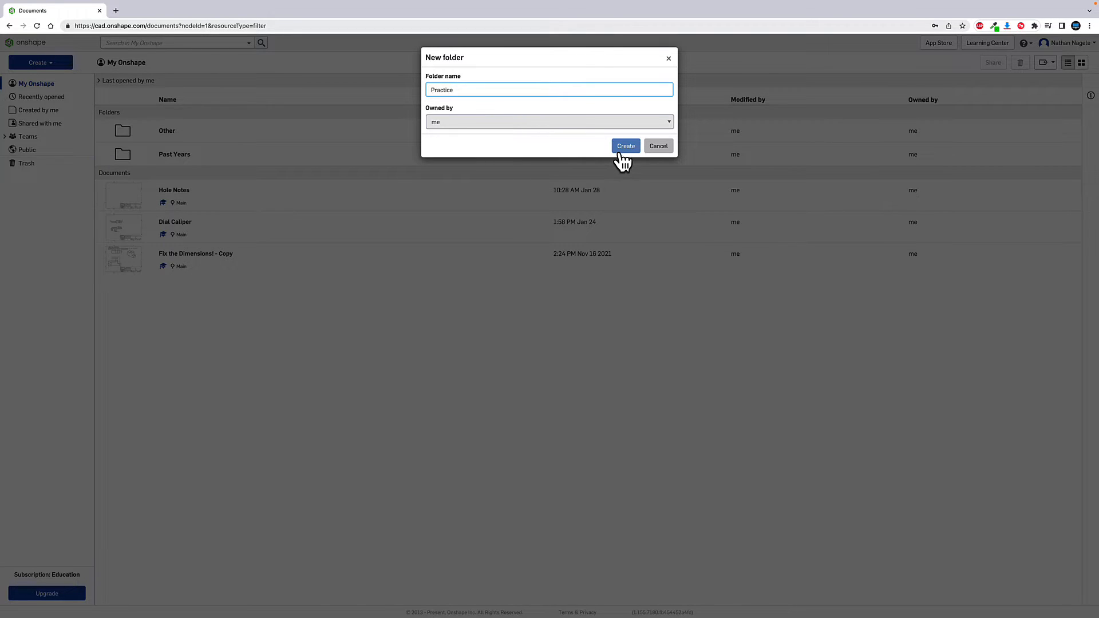
click(625, 145)
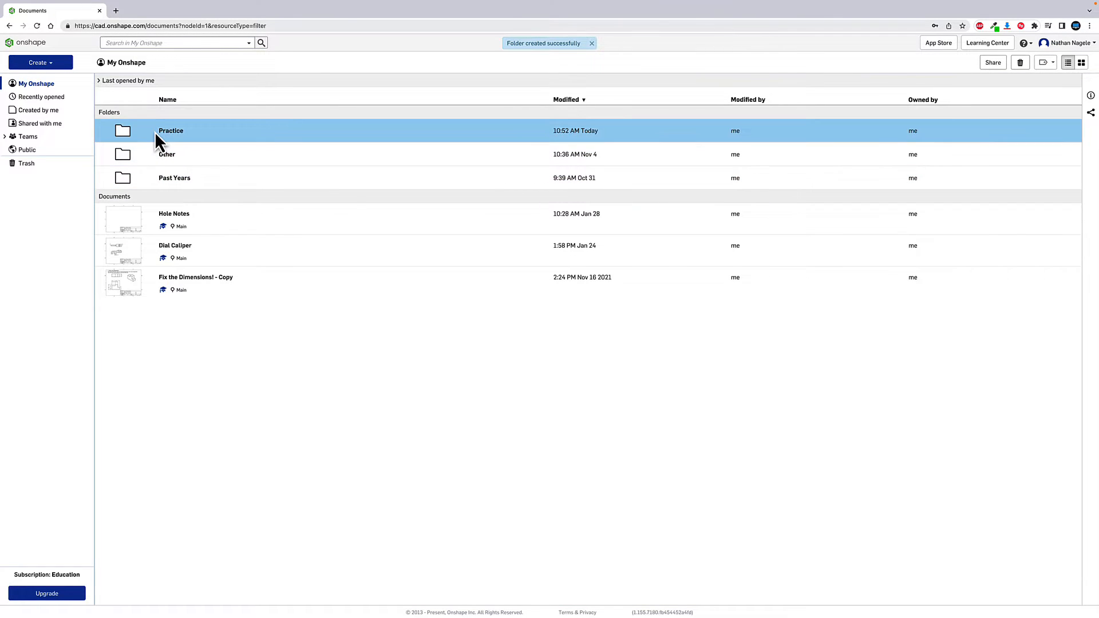
double_click(171, 131)
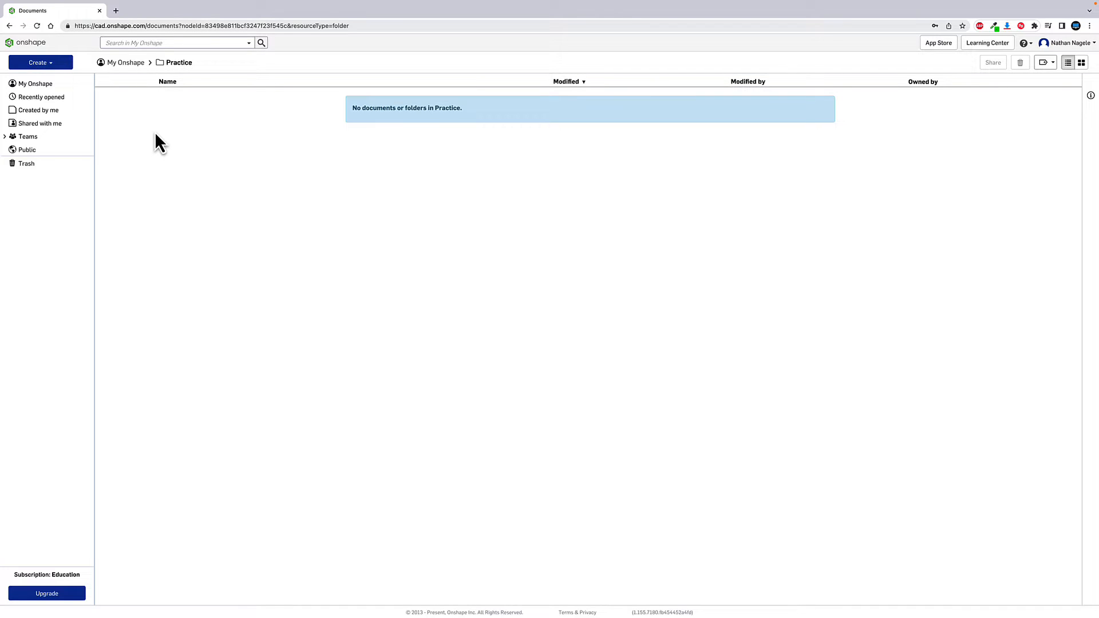
mouse_move(40, 62)
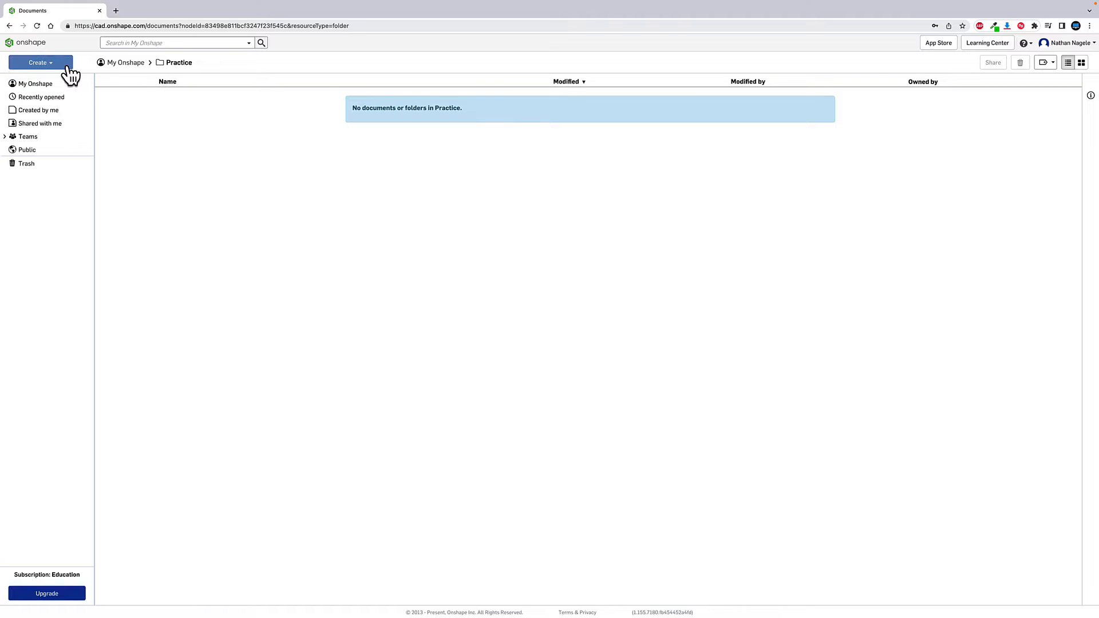
- Create a document named Practice 1 in the Practice folder
click(39, 62)
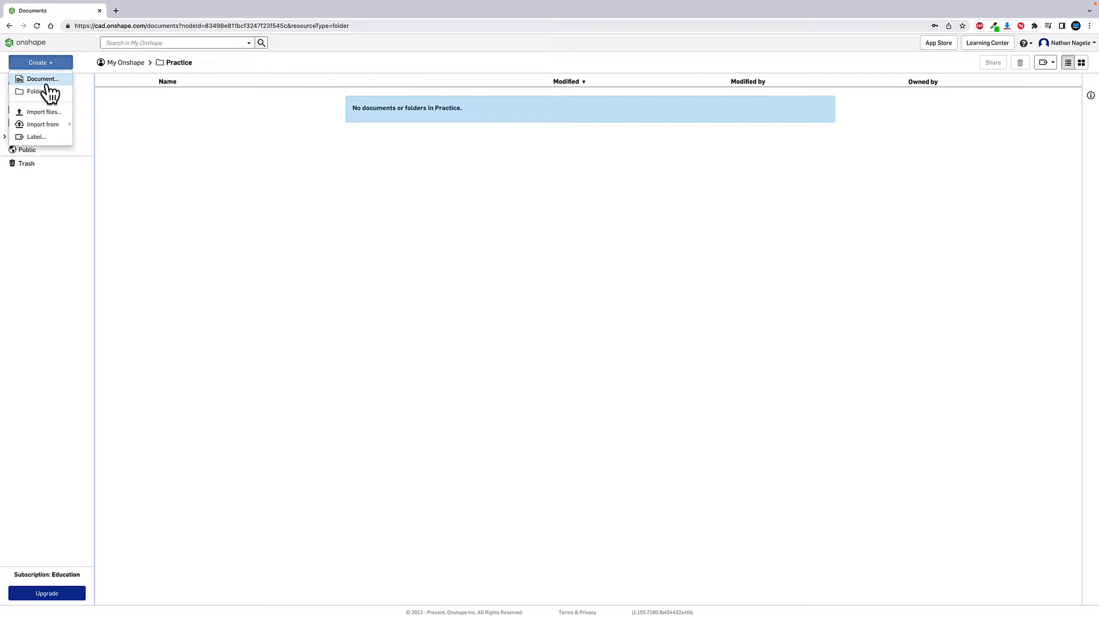
click(43, 79)
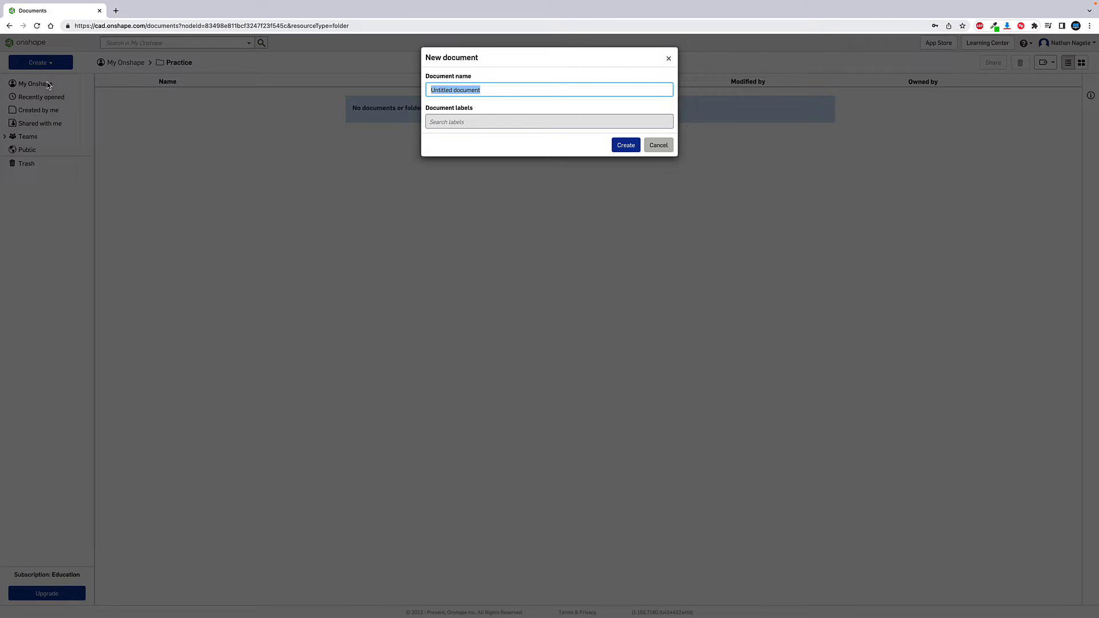
text(P)
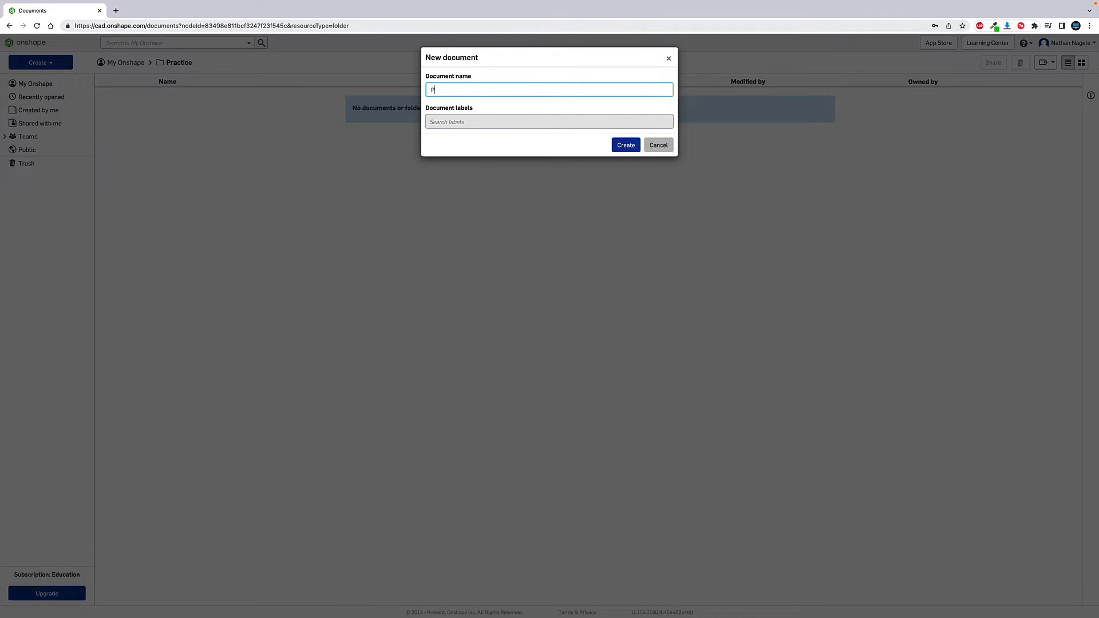
text(ractice 1)
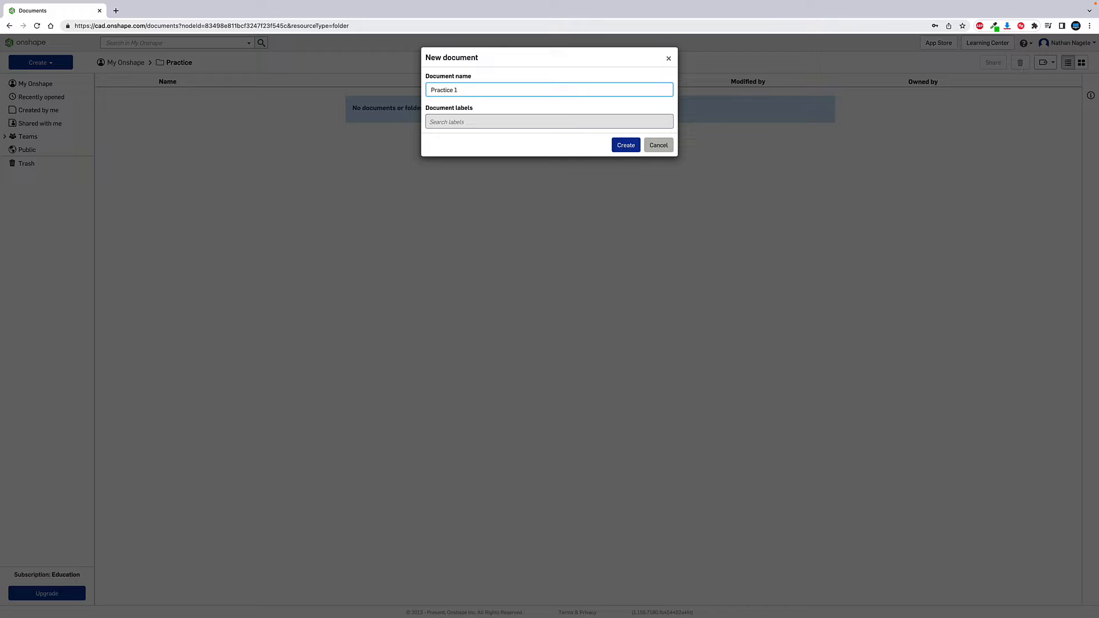
click(657, 146)
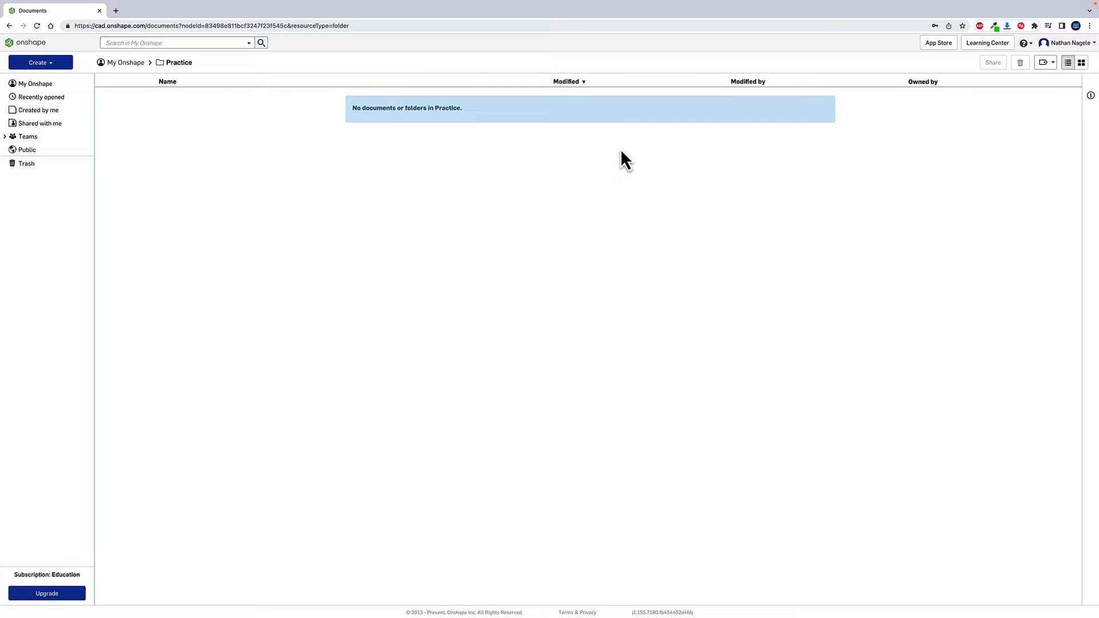
click(40, 62)
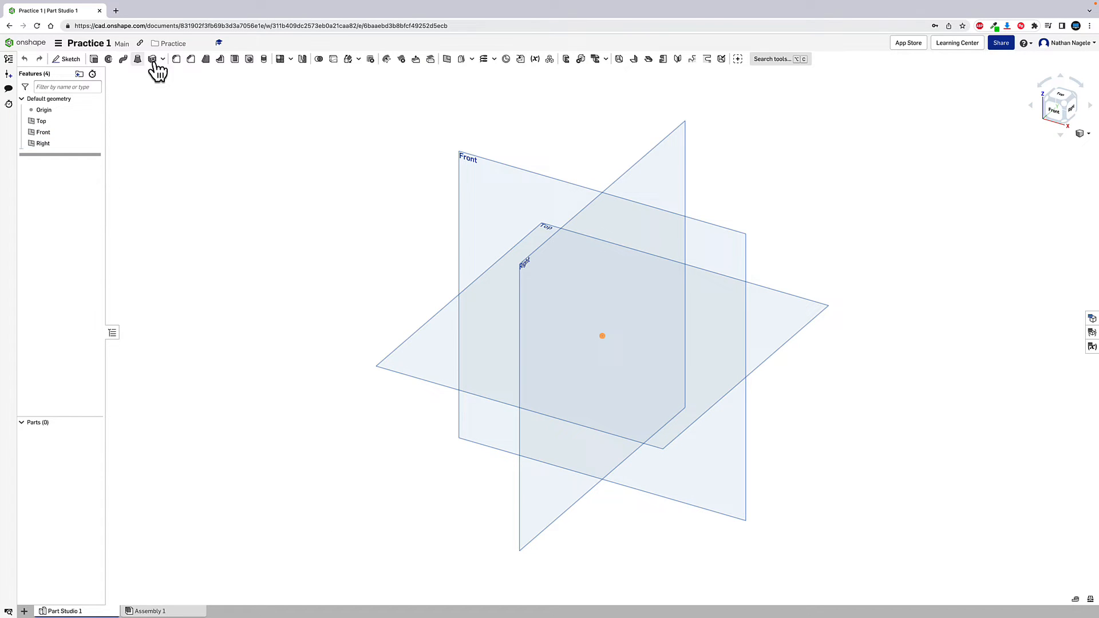
mouse_move(641, 140)
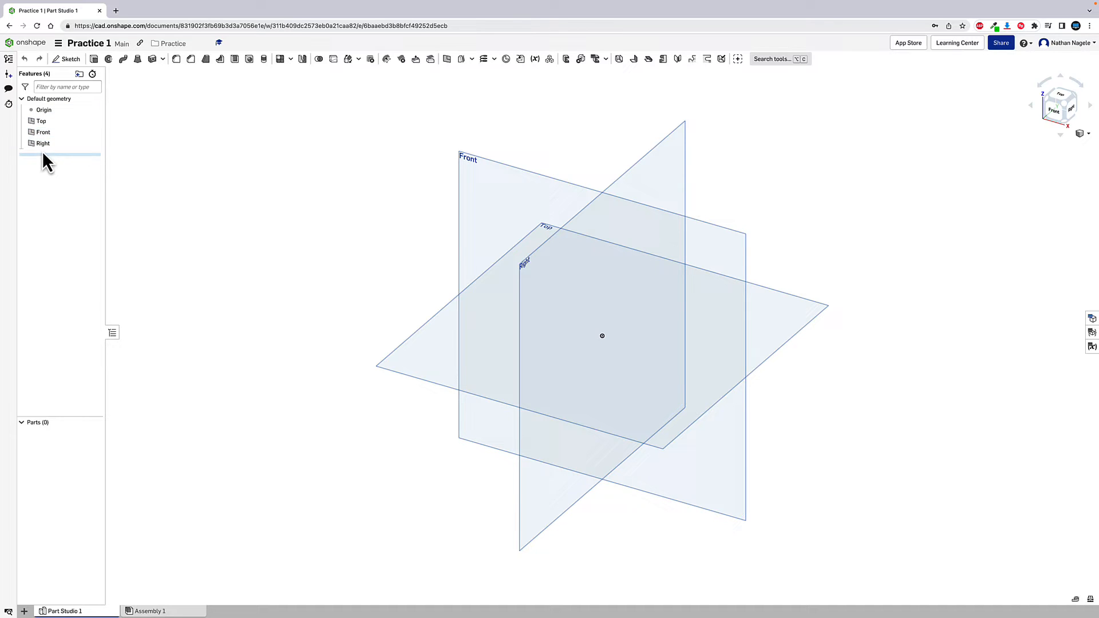
- Inspect the default origin and planes in the Practice 1 Features list
click(43, 110)
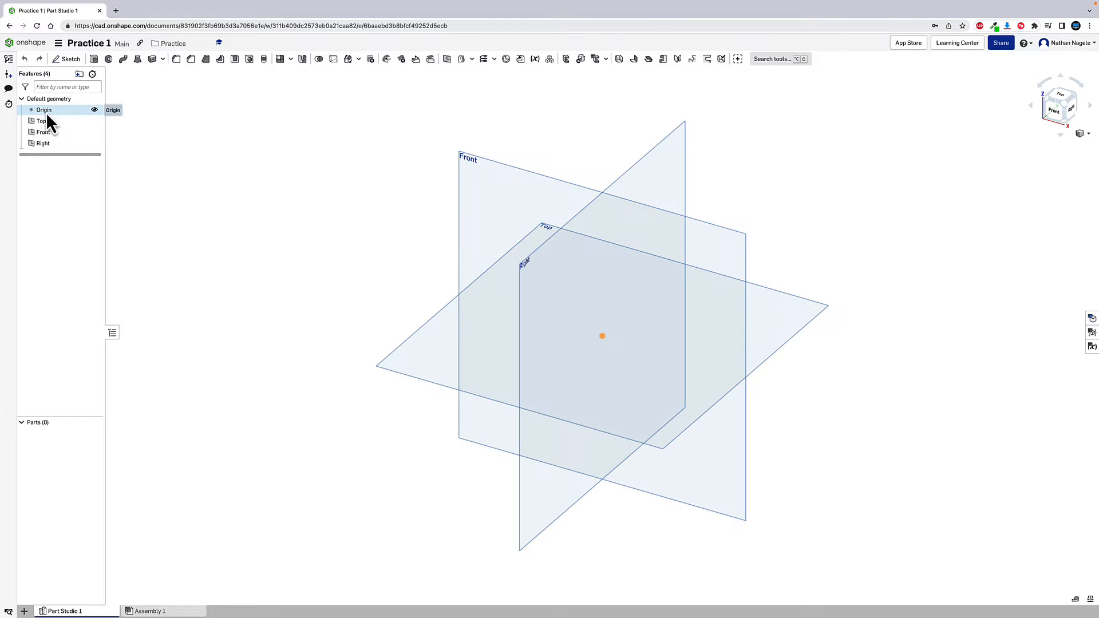
click(41, 120)
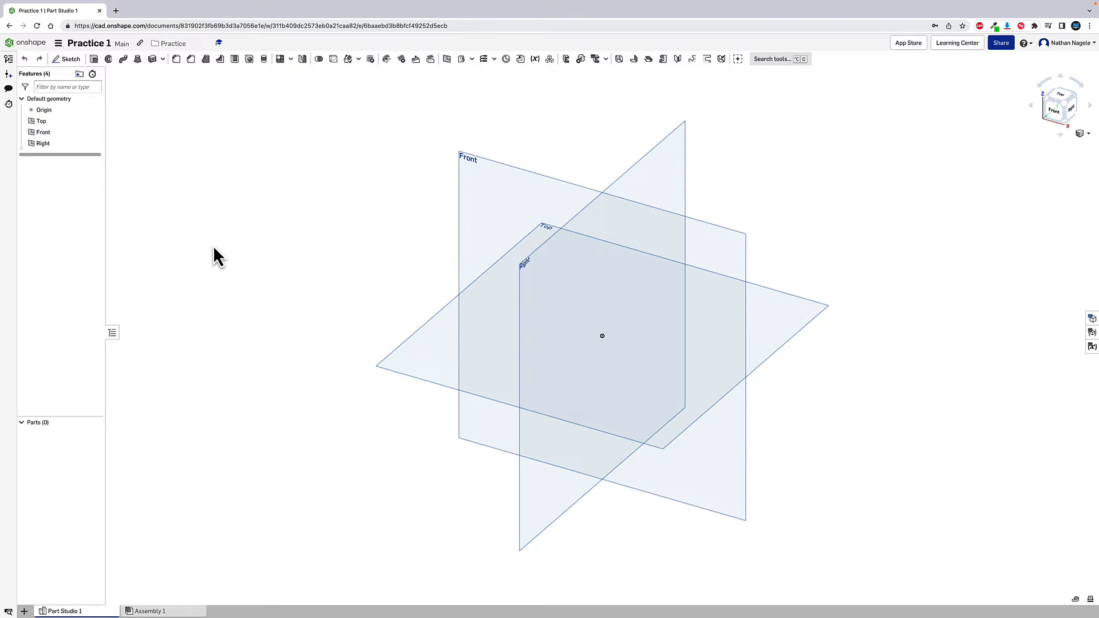
mouse_move(236, 282)
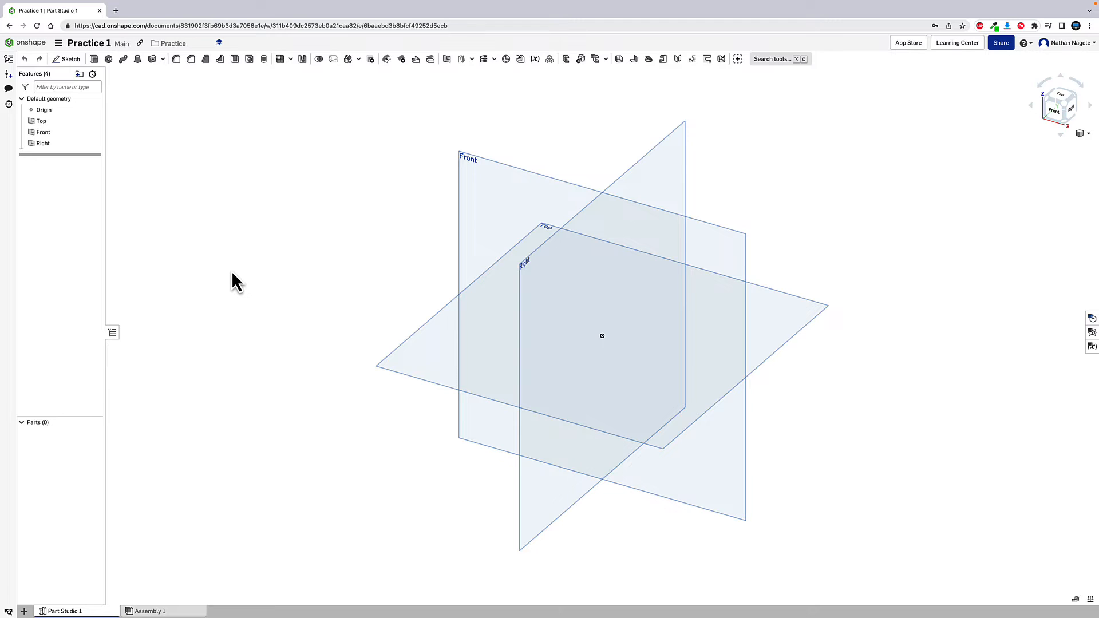
mouse_move(1014, 158)
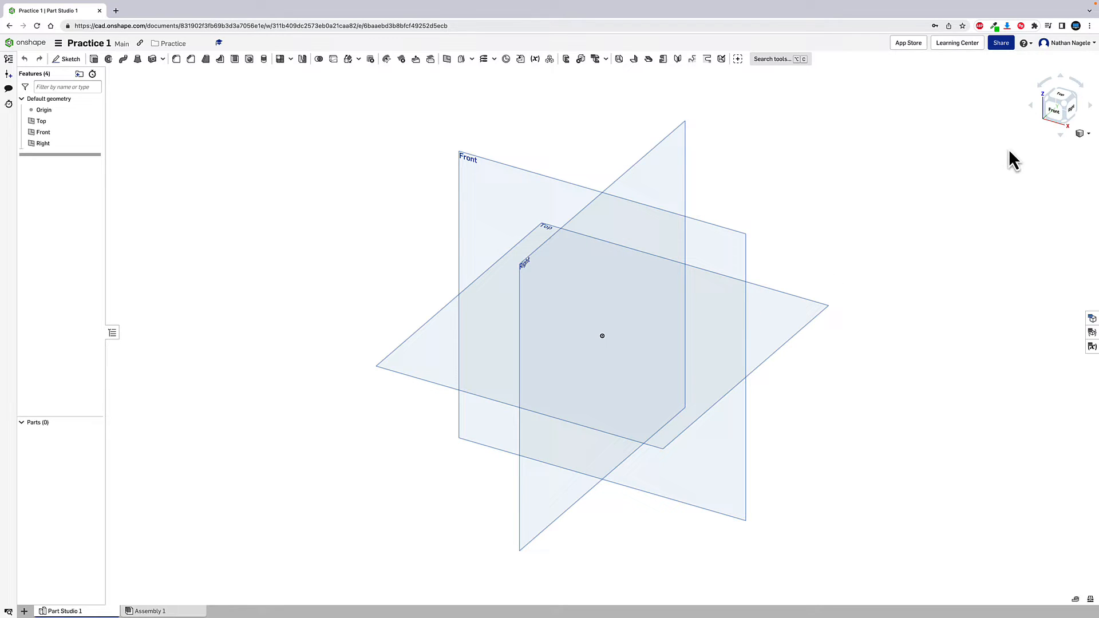
mouse_move(1053, 111)
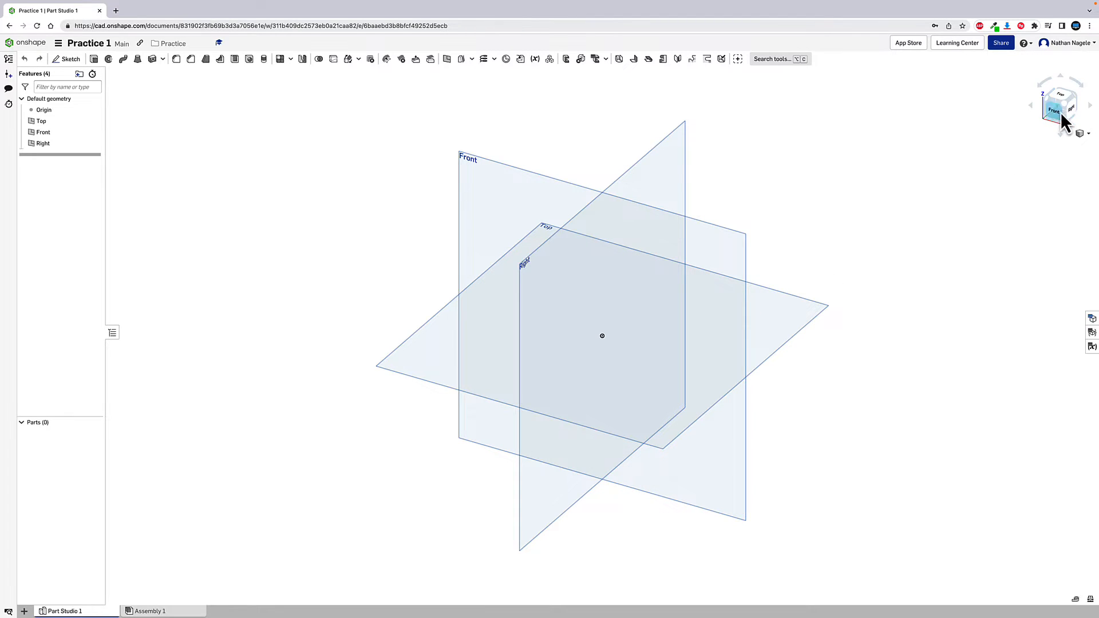
mouse_move(900, 287)
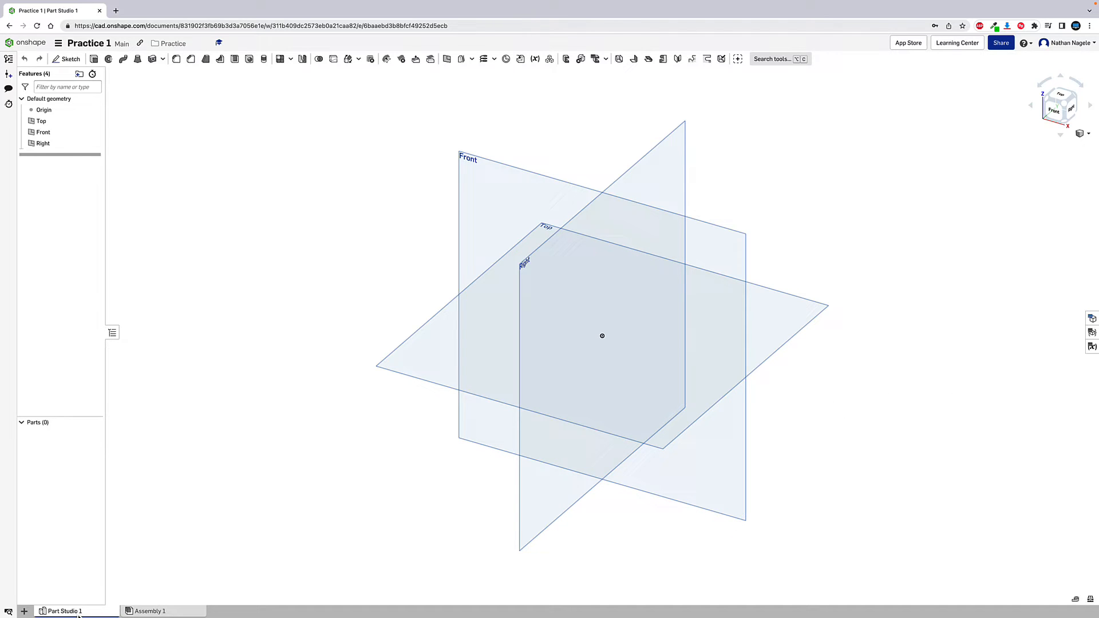
mouse_move(139, 462)
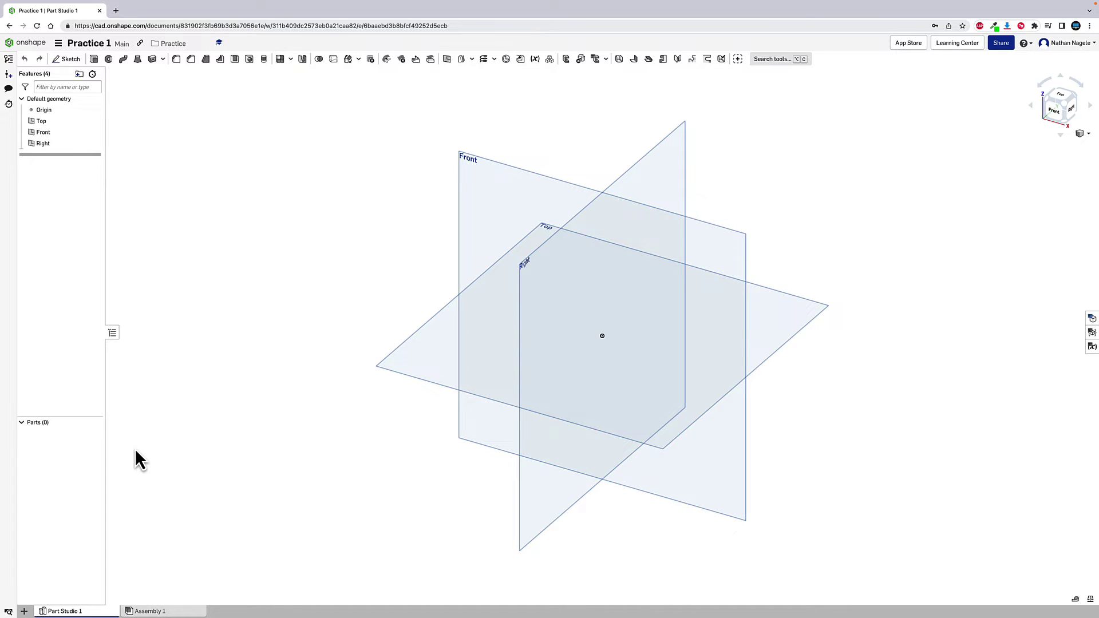
mouse_move(139, 430)
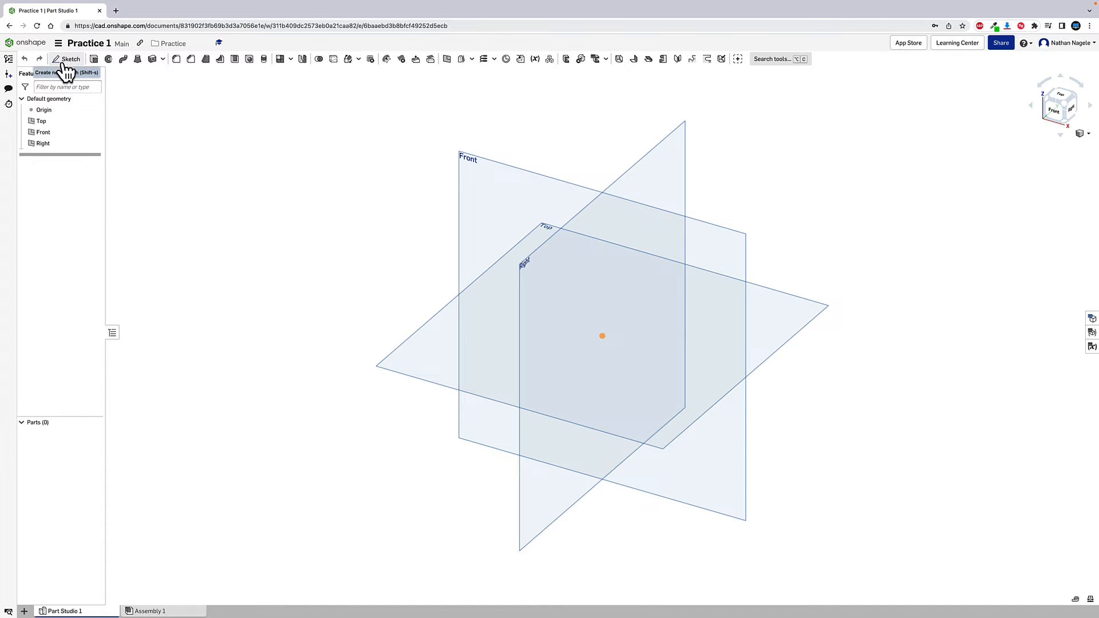
mouse_move(70, 59)
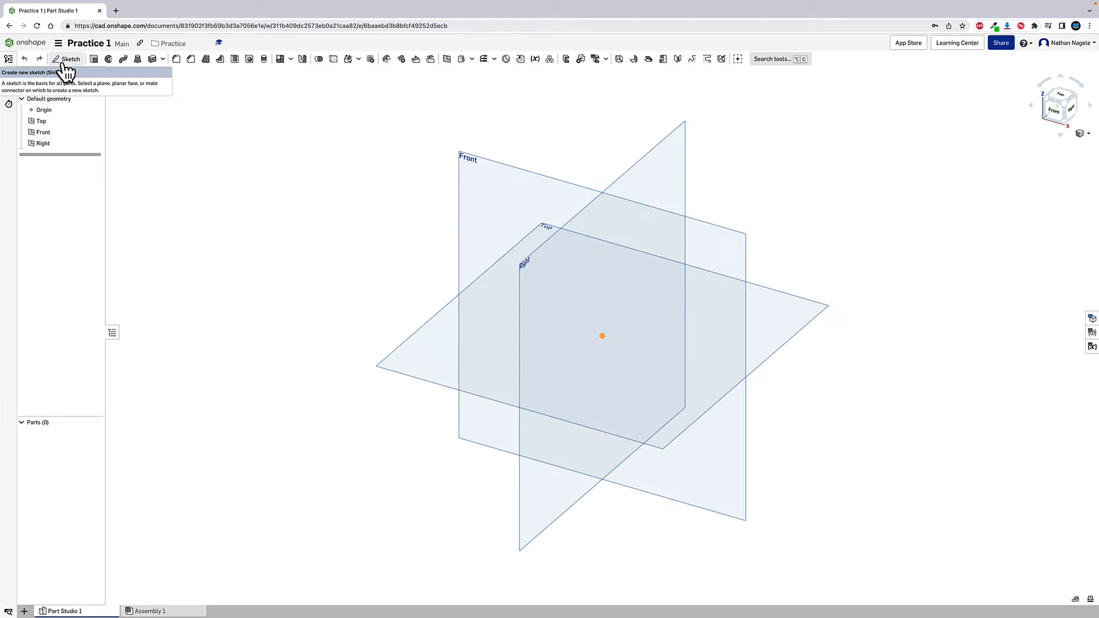
- Begin Sketch 1 on the Front plane and view it face-on
click(70, 59)
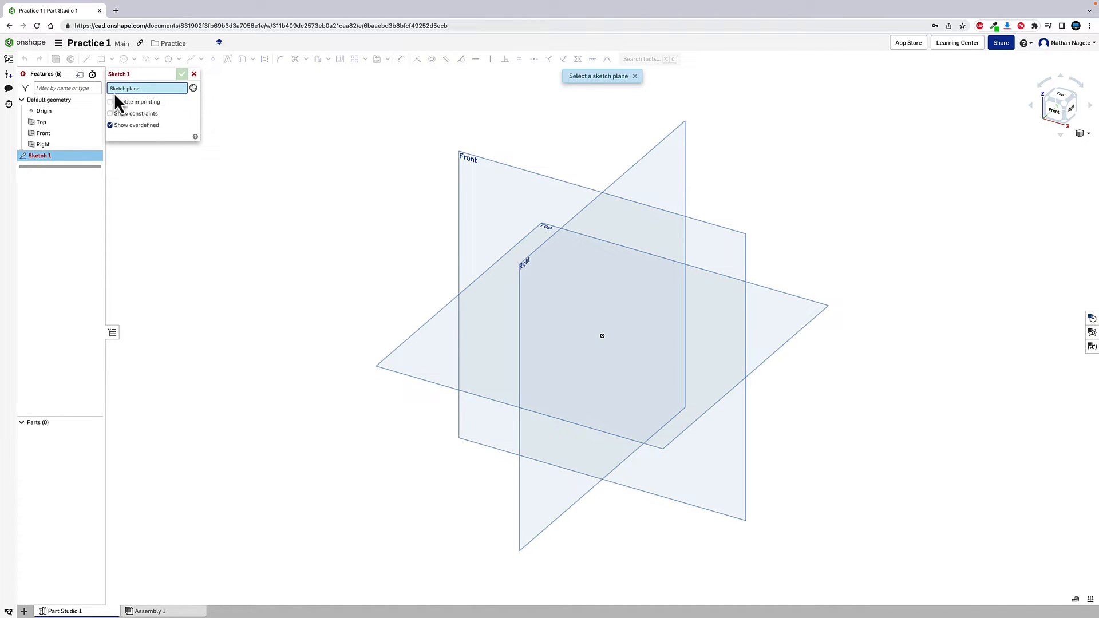
mouse_move(407, 361)
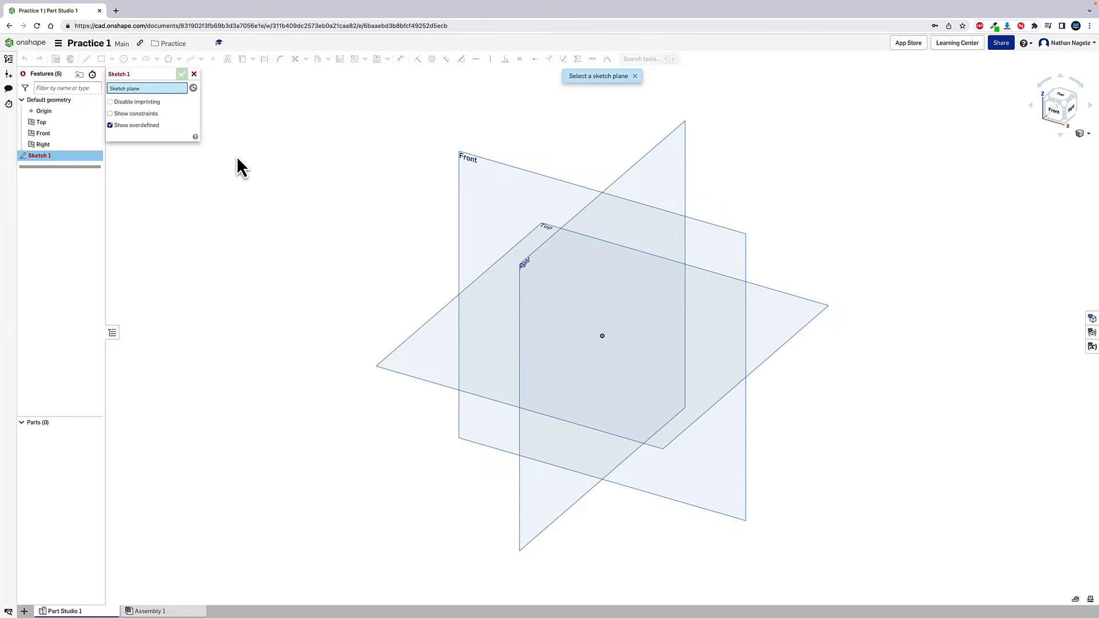
mouse_move(475, 181)
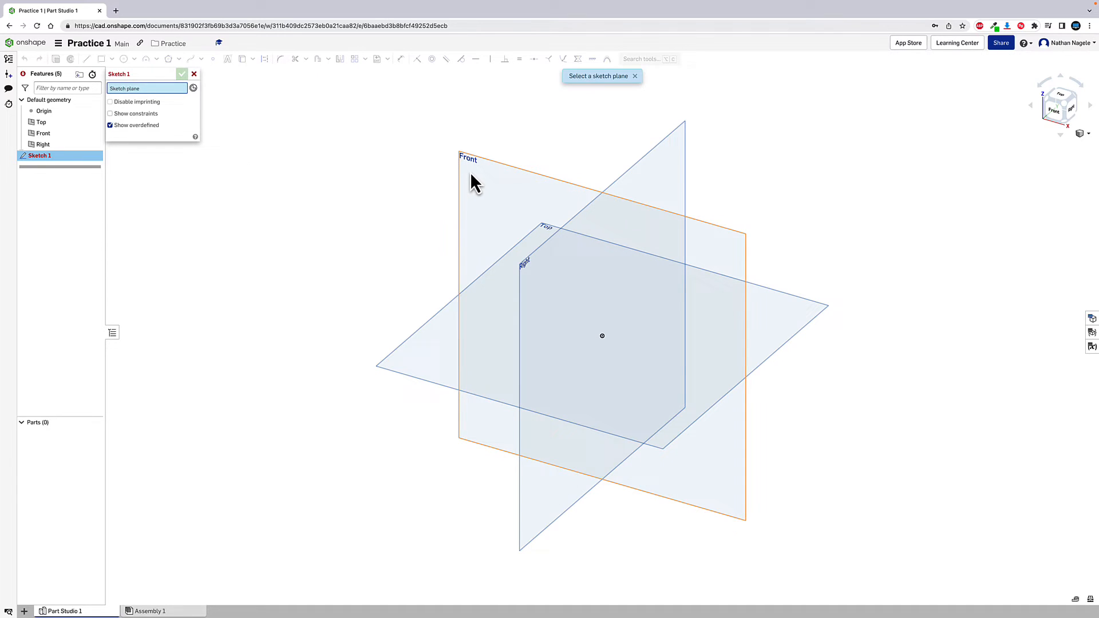
mouse_move(488, 185)
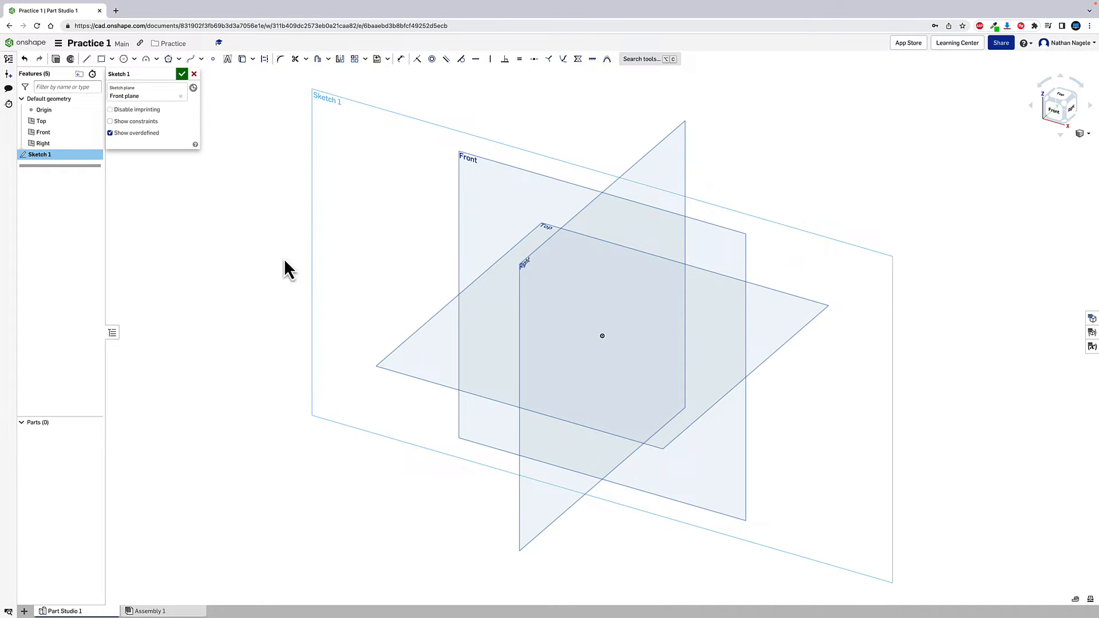
mouse_move(660, 354)
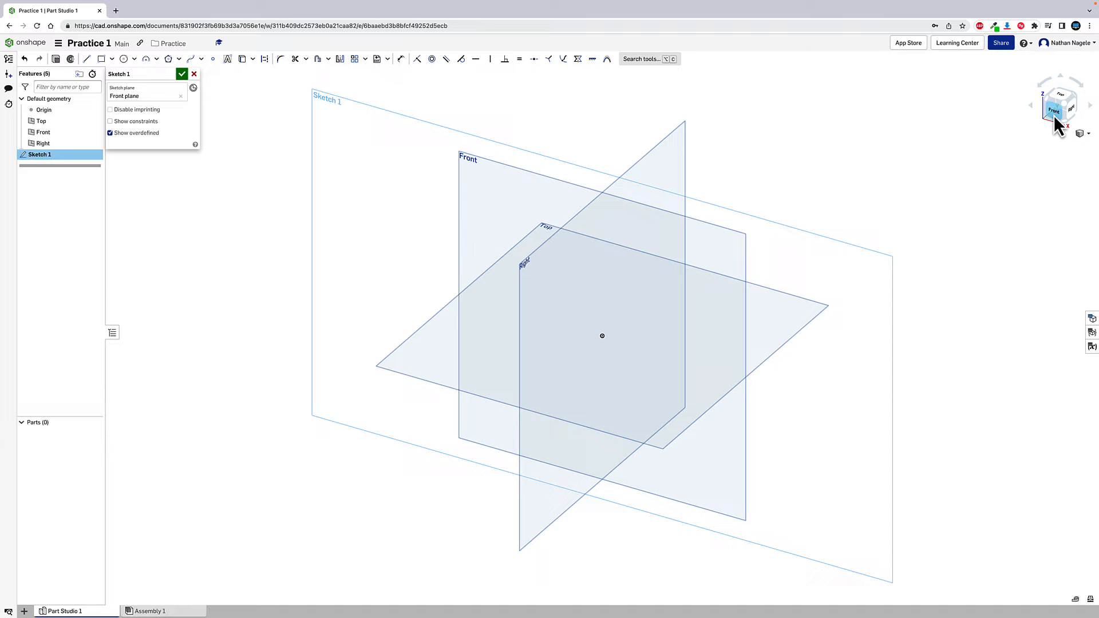
click(1053, 110)
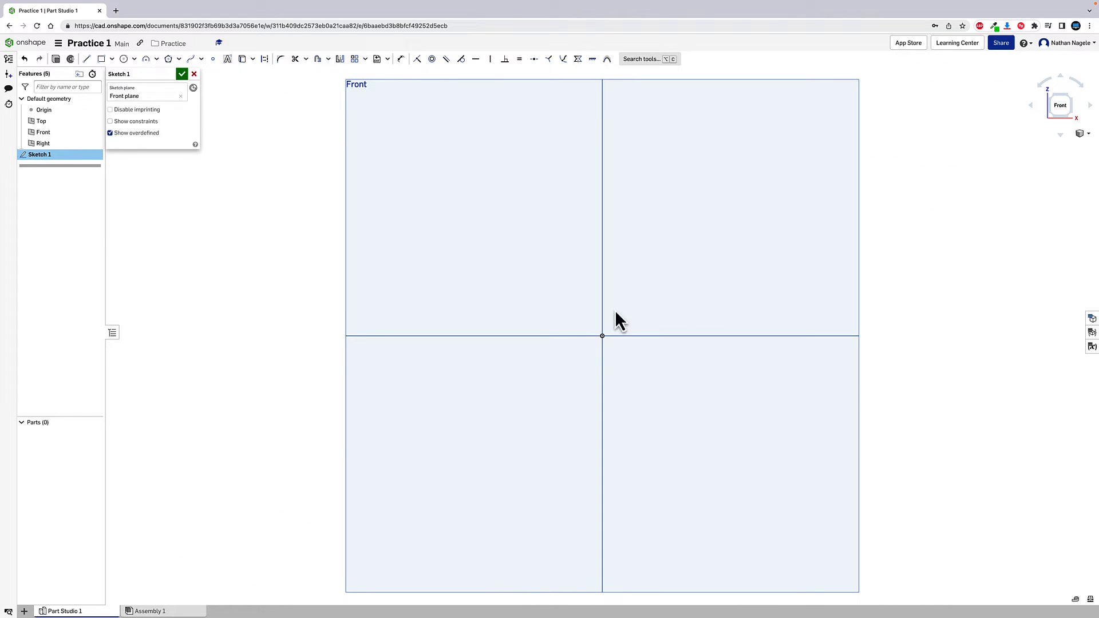
mouse_move(810, 455)
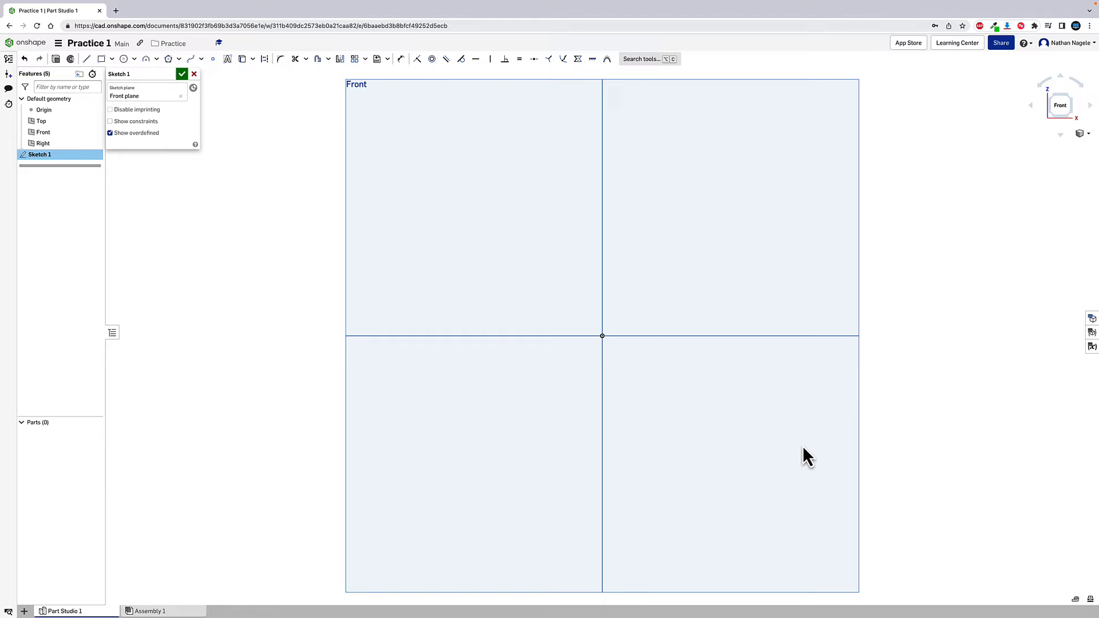
mouse_move(601, 335)
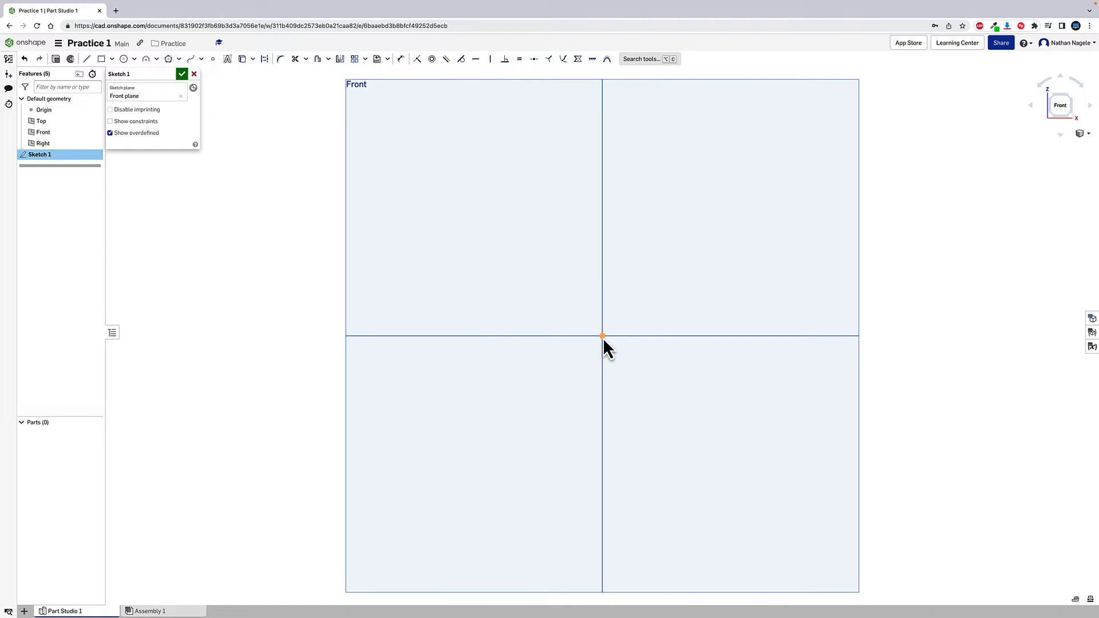
mouse_move(616, 493)
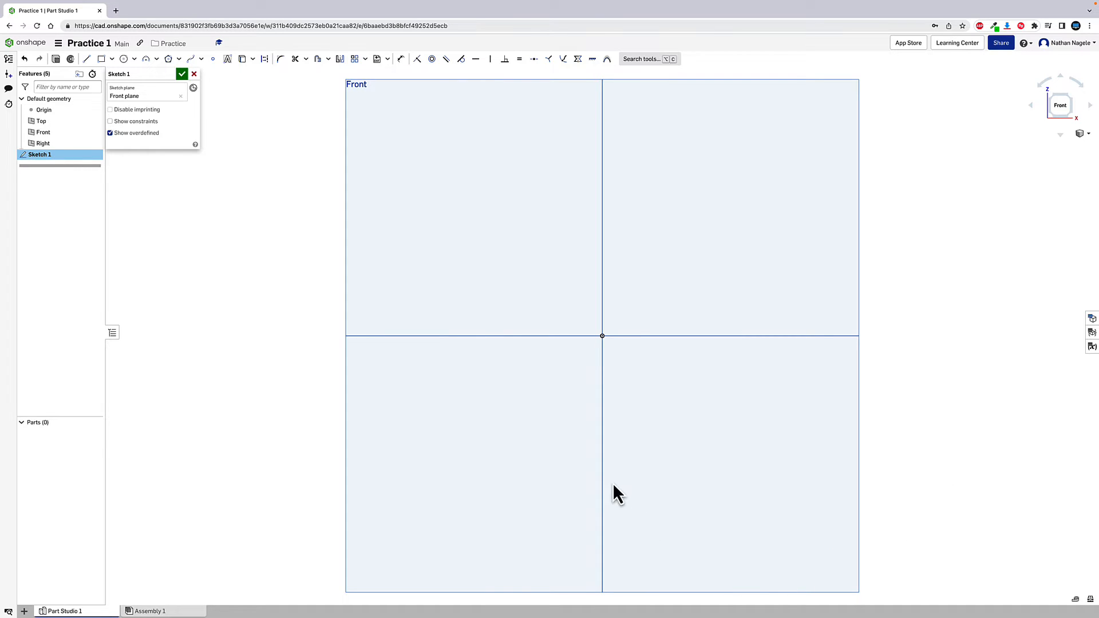
mouse_move(642, 370)
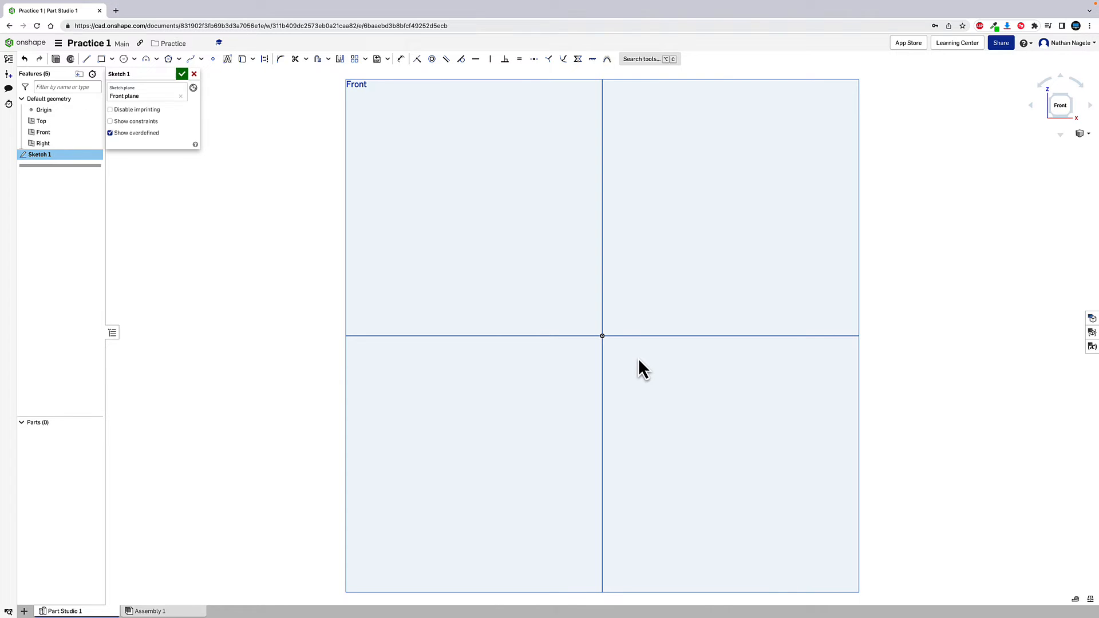
mouse_move(677, 316)
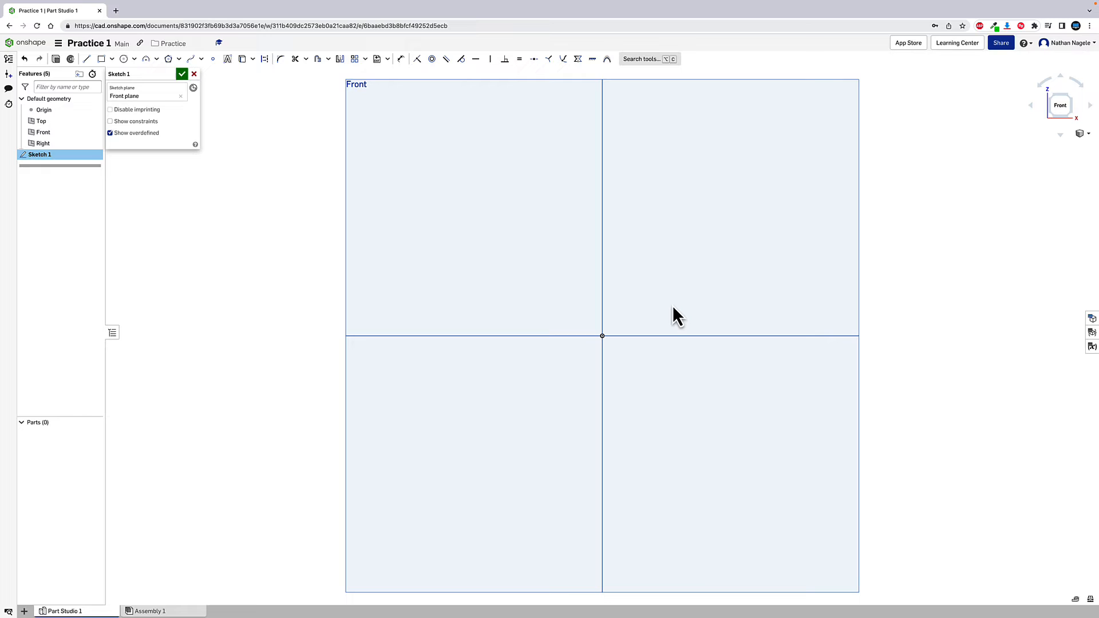
mouse_move(664, 323)
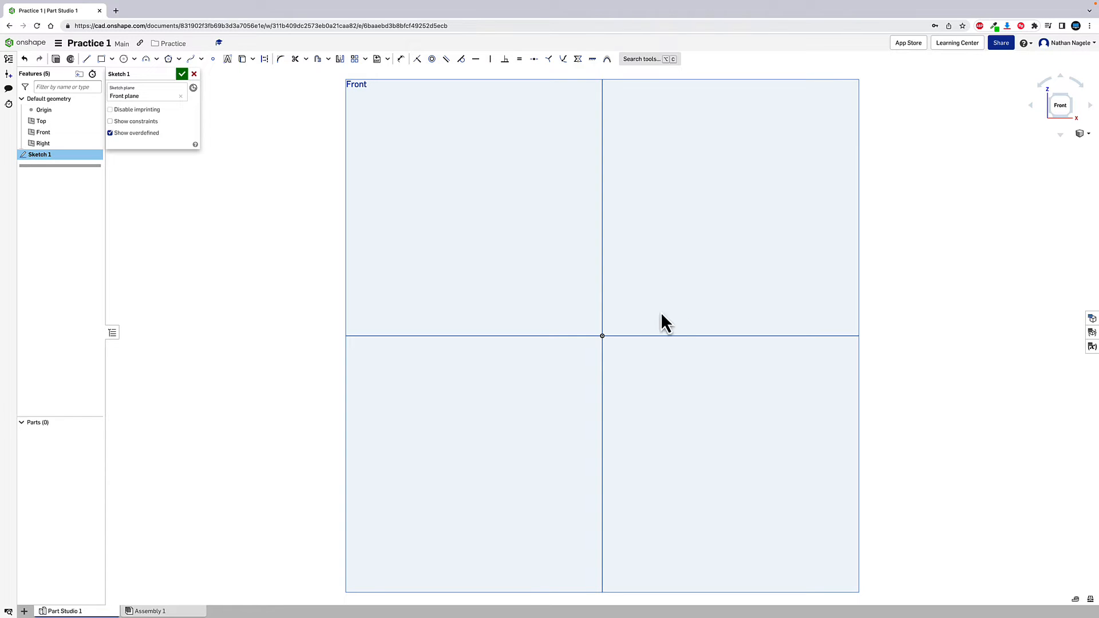
mouse_move(86, 59)
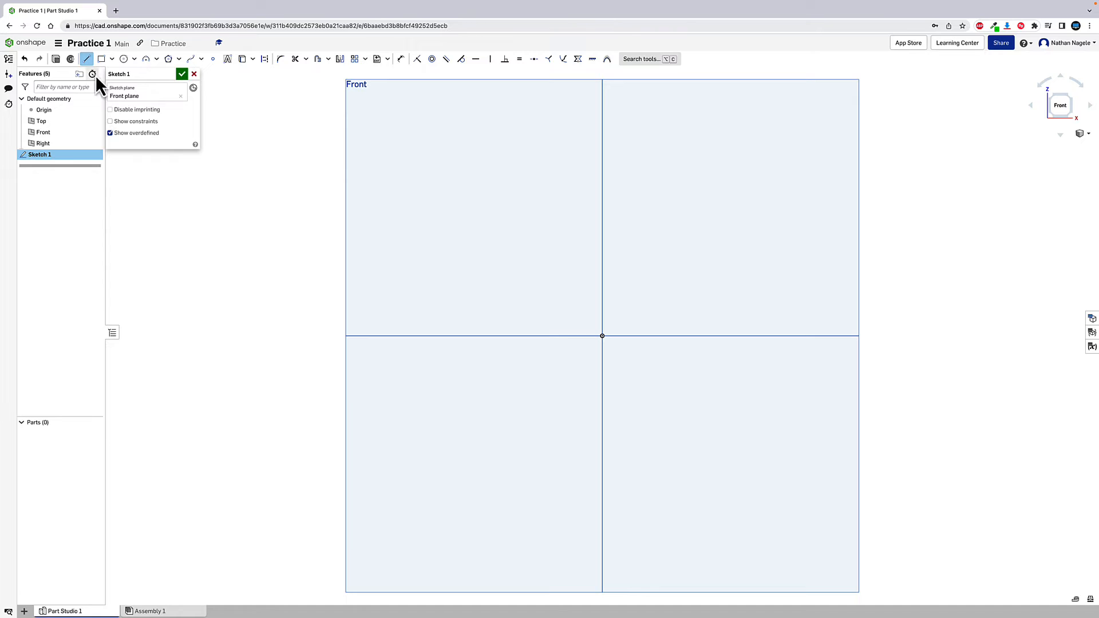
mouse_move(446, 220)
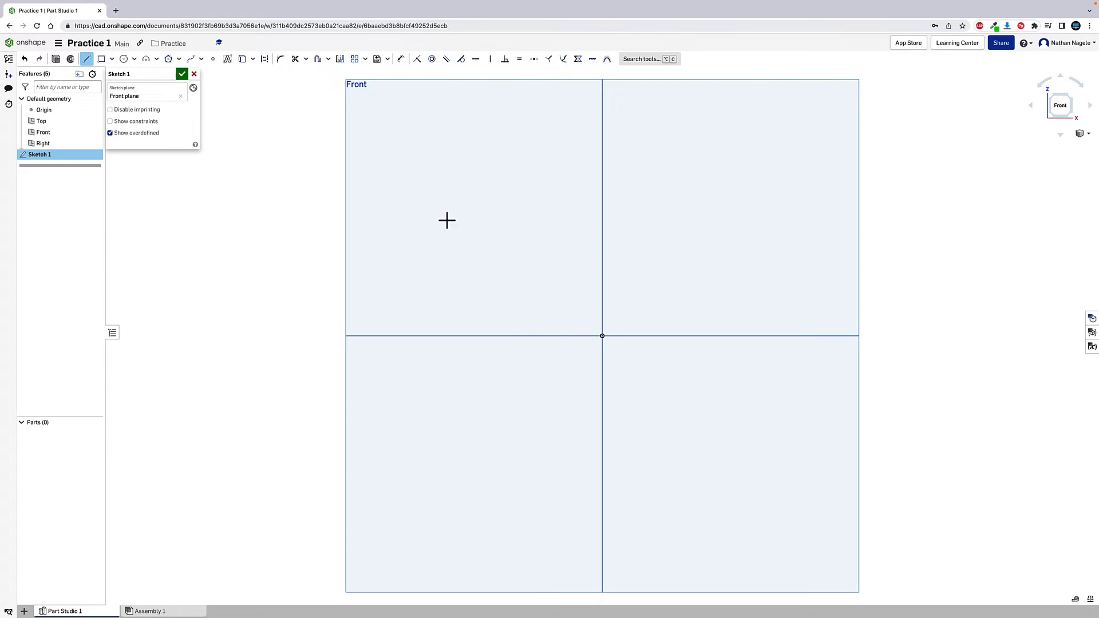
mouse_move(601, 336)
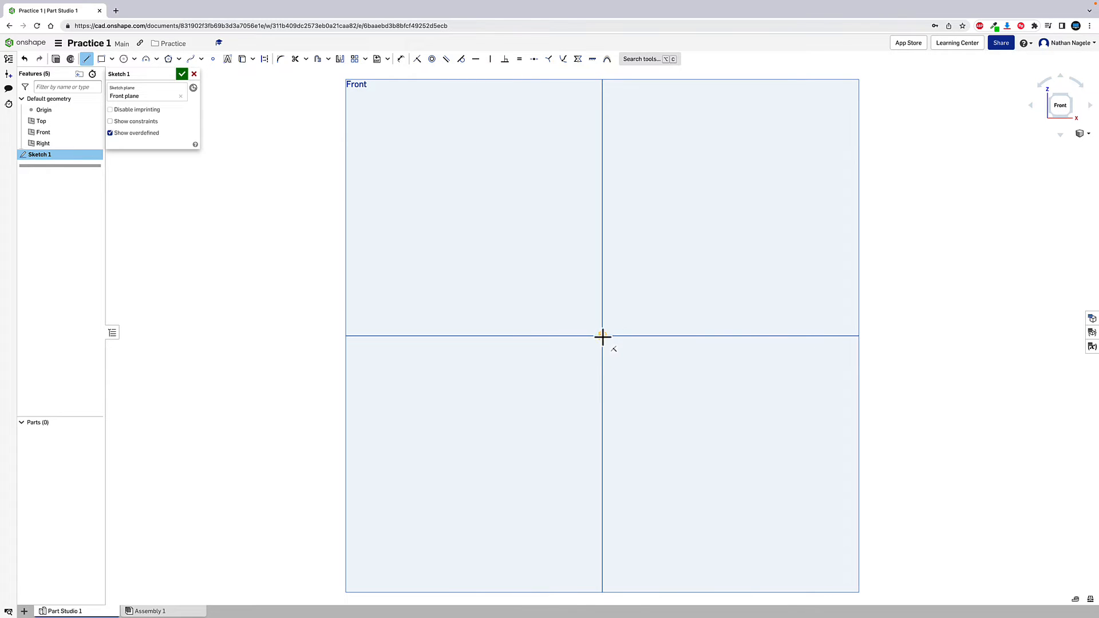
- Draw a closed irregular polygon of connected lines starting and ending at the origin
click(483, 199)
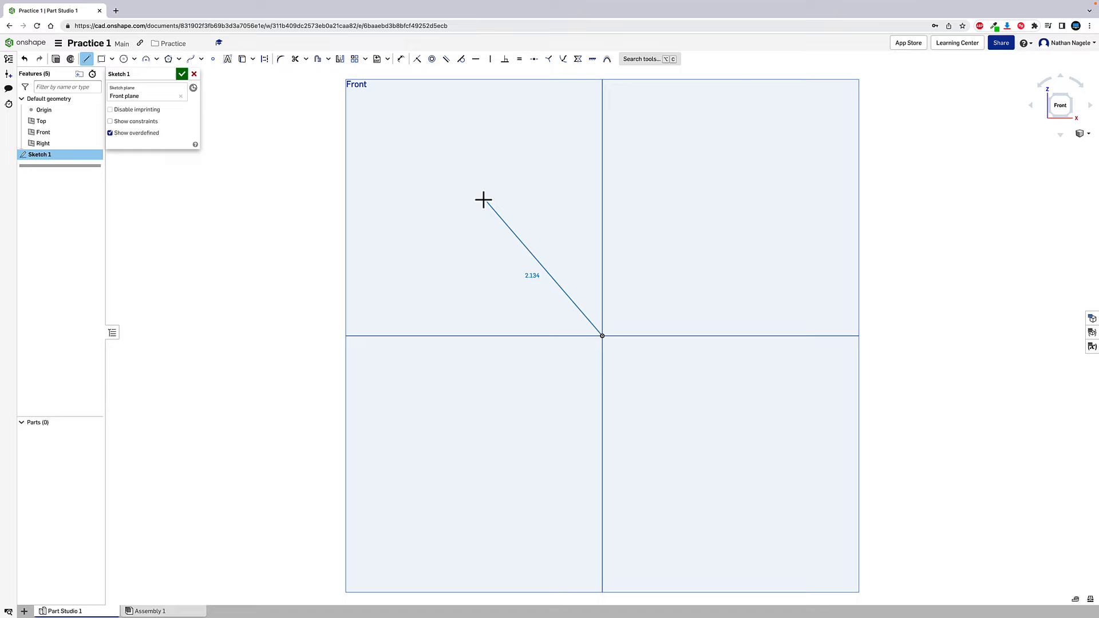
mouse_move(556, 211)
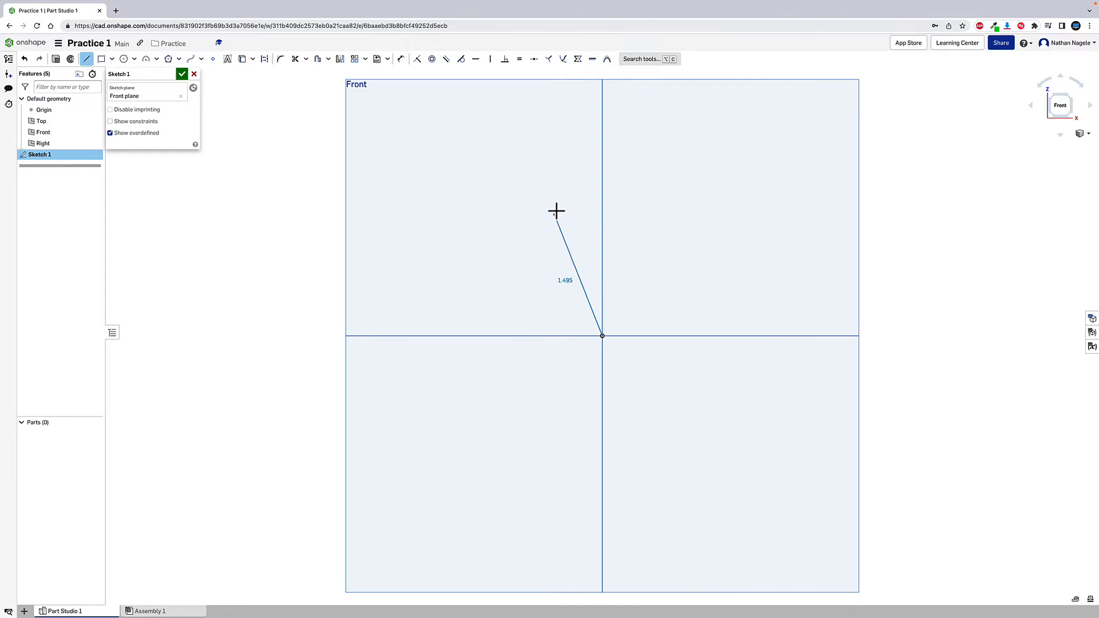
mouse_move(439, 177)
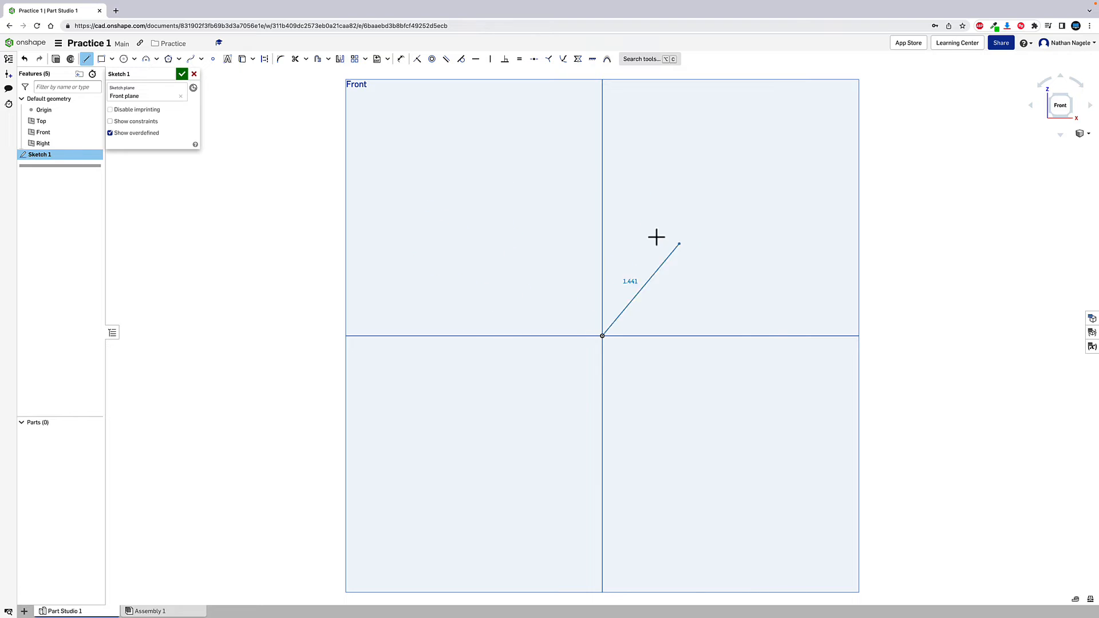
mouse_move(606, 160)
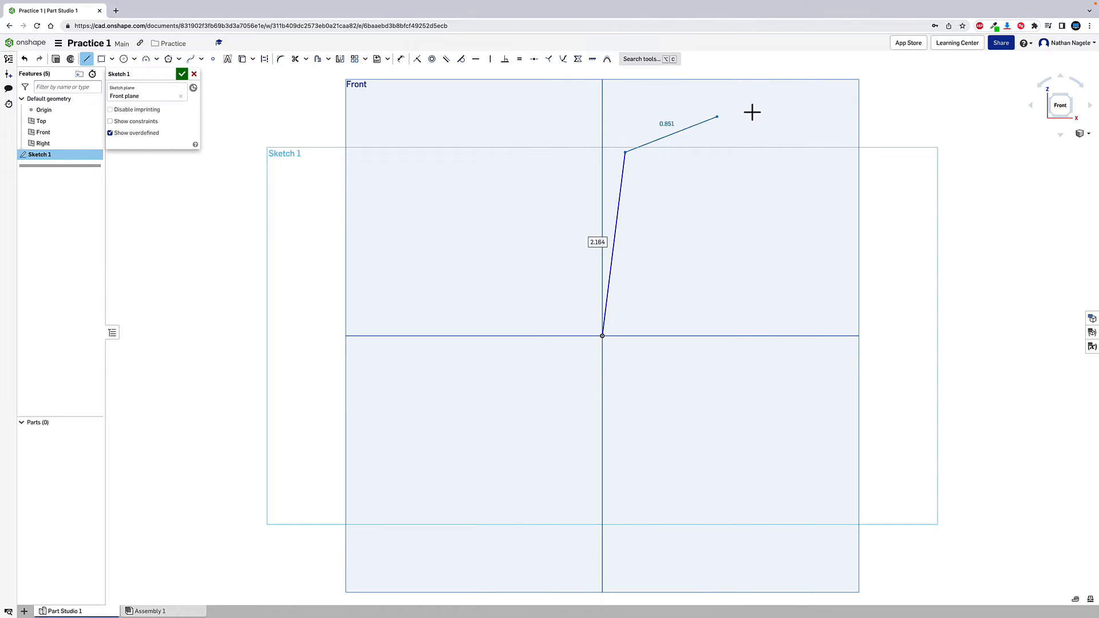
click(878, 385)
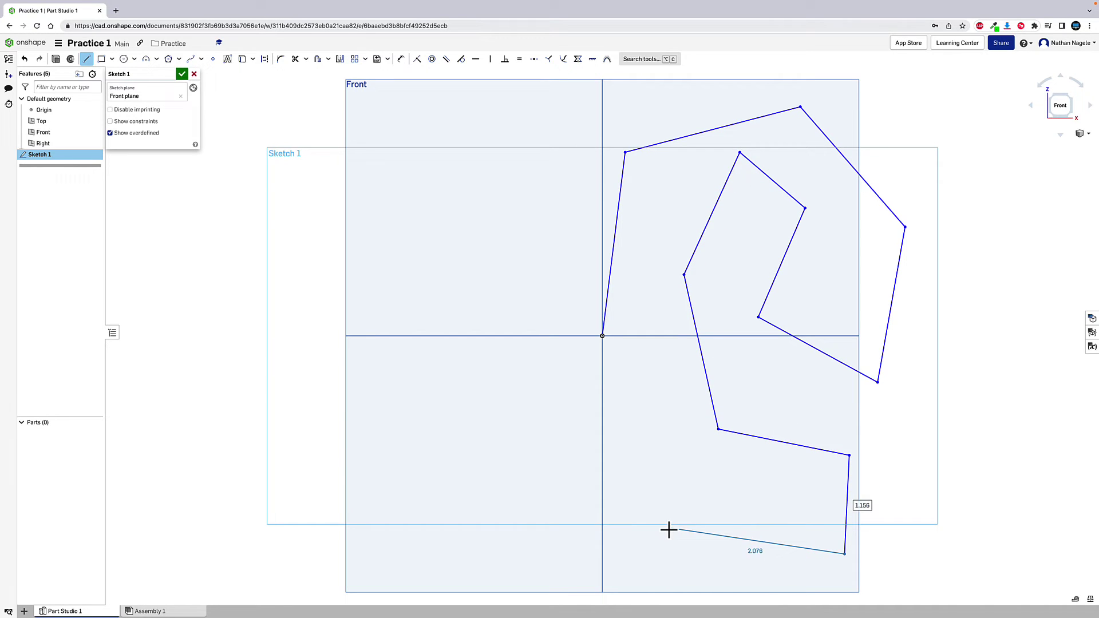
click(441, 367)
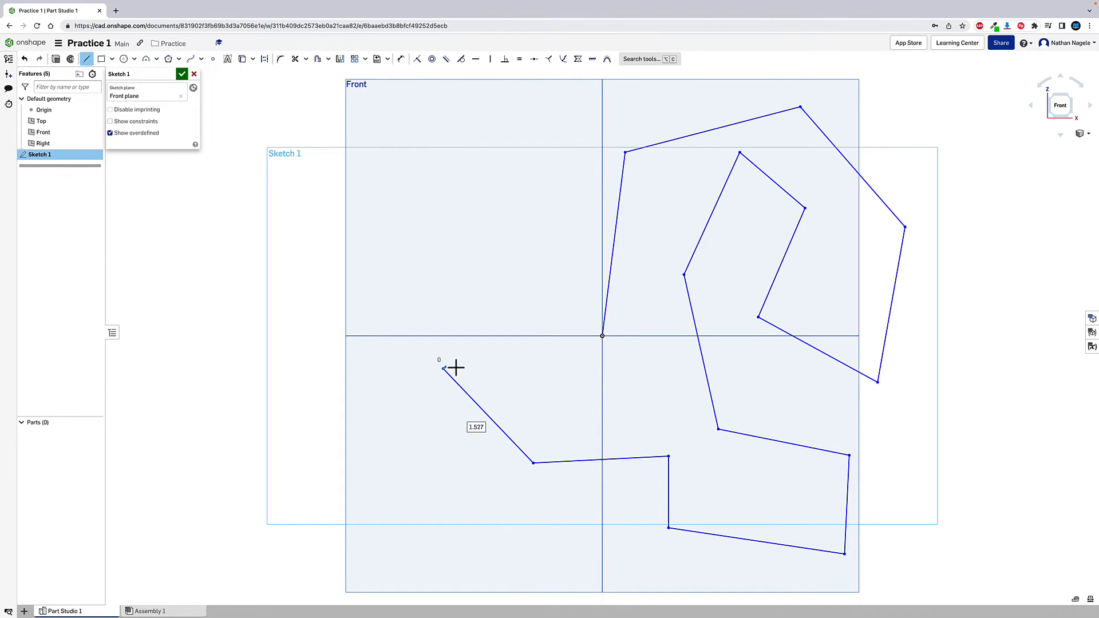
click(601, 335)
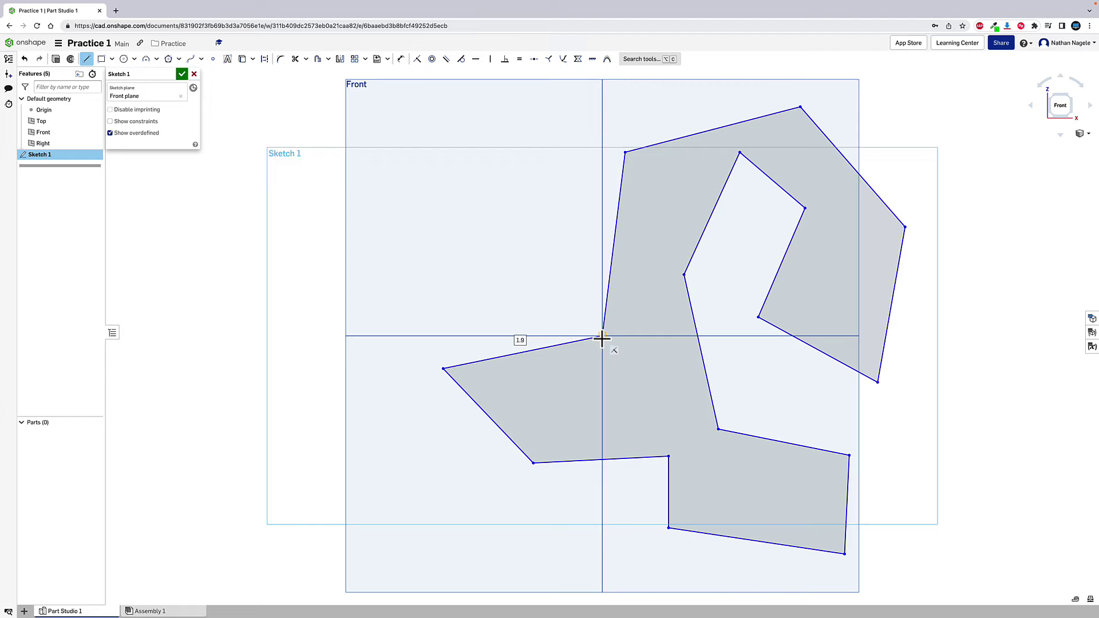
mouse_move(854, 399)
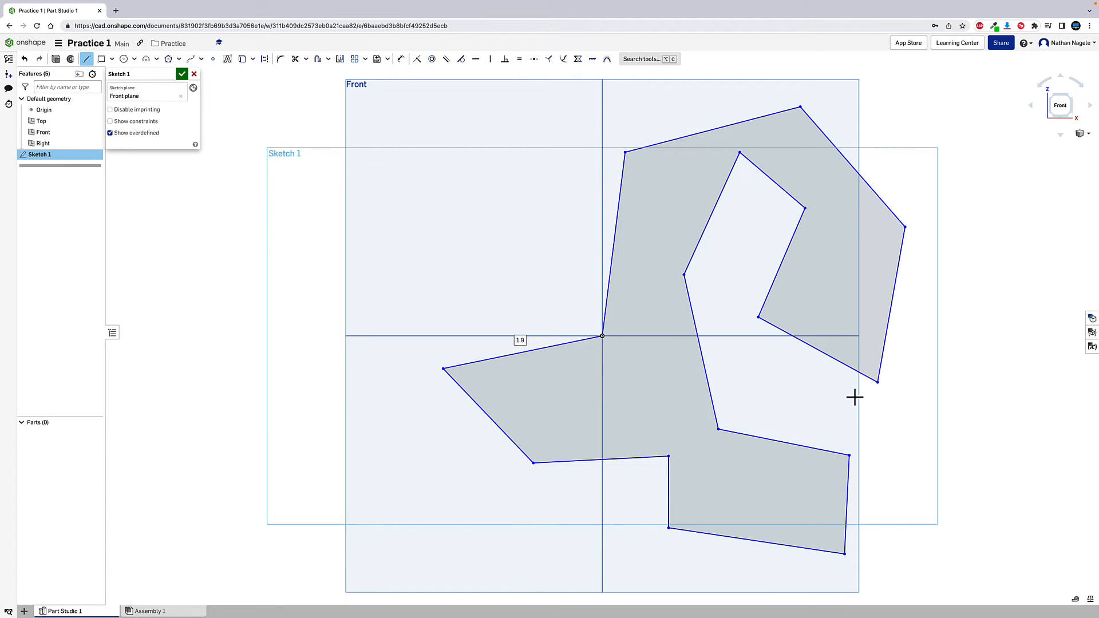
mouse_move(552, 303)
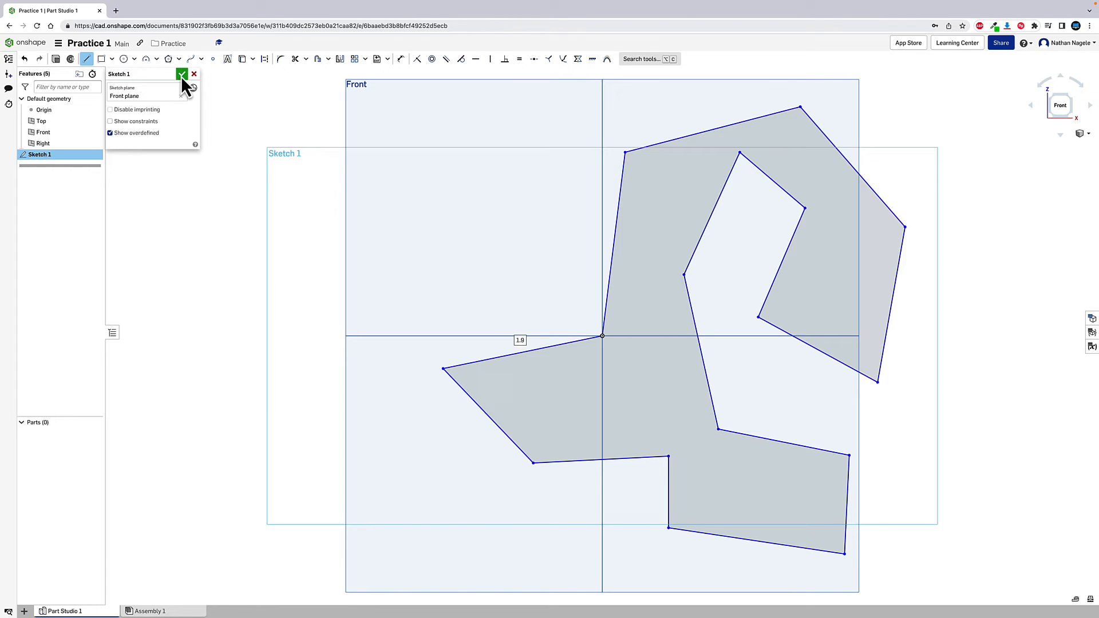
- Accept Sketch 1 and return to the isometric 3D view
click(182, 73)
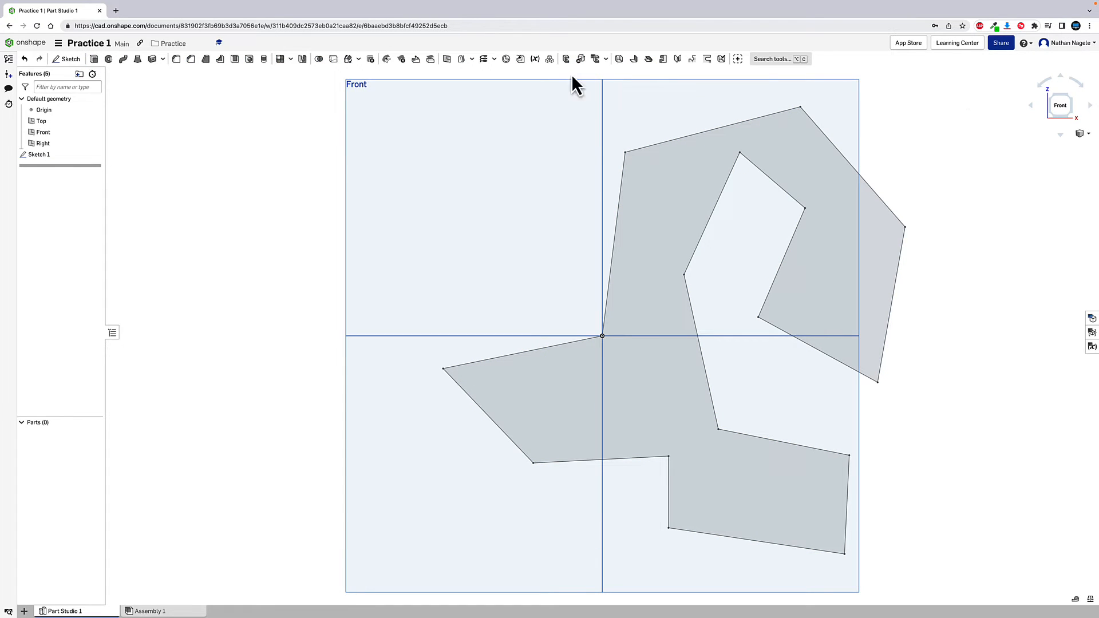
mouse_move(1076, 111)
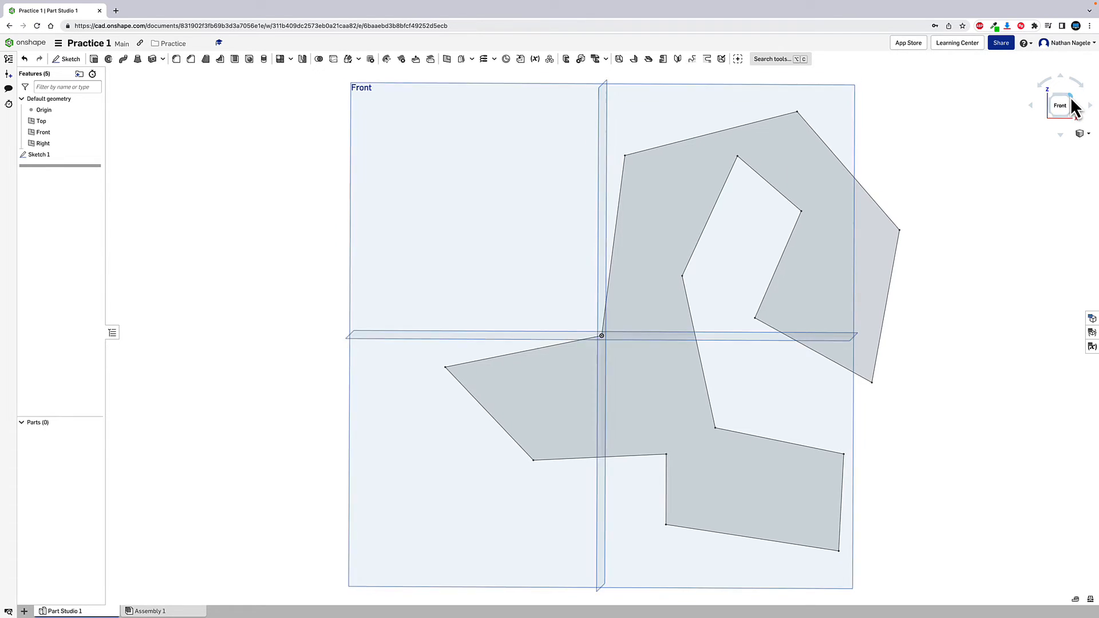
click(1068, 95)
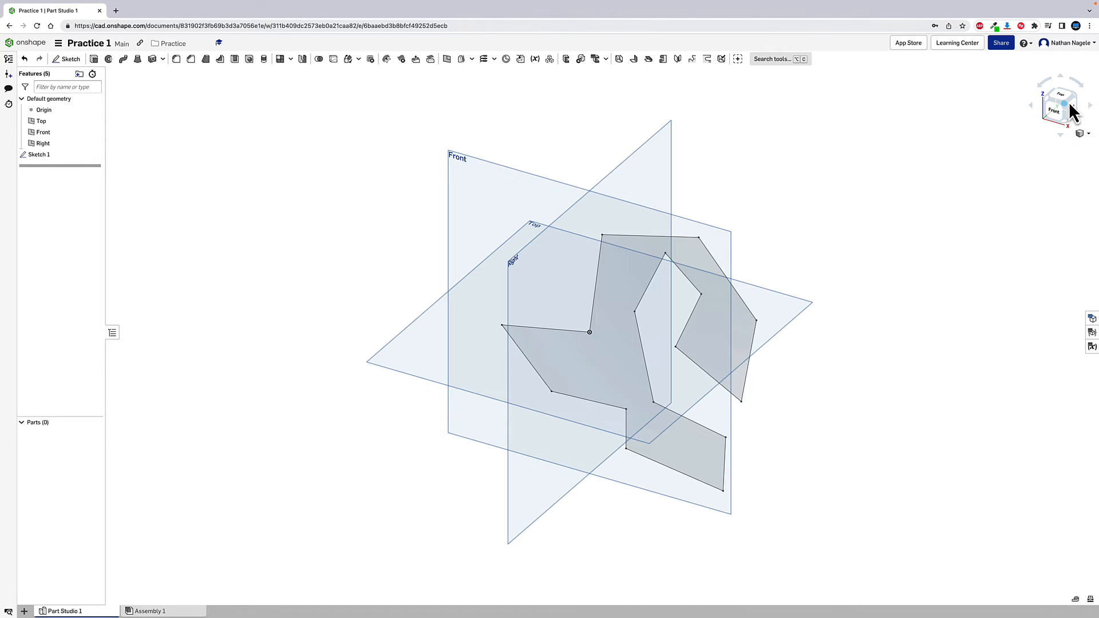
mouse_move(448, 102)
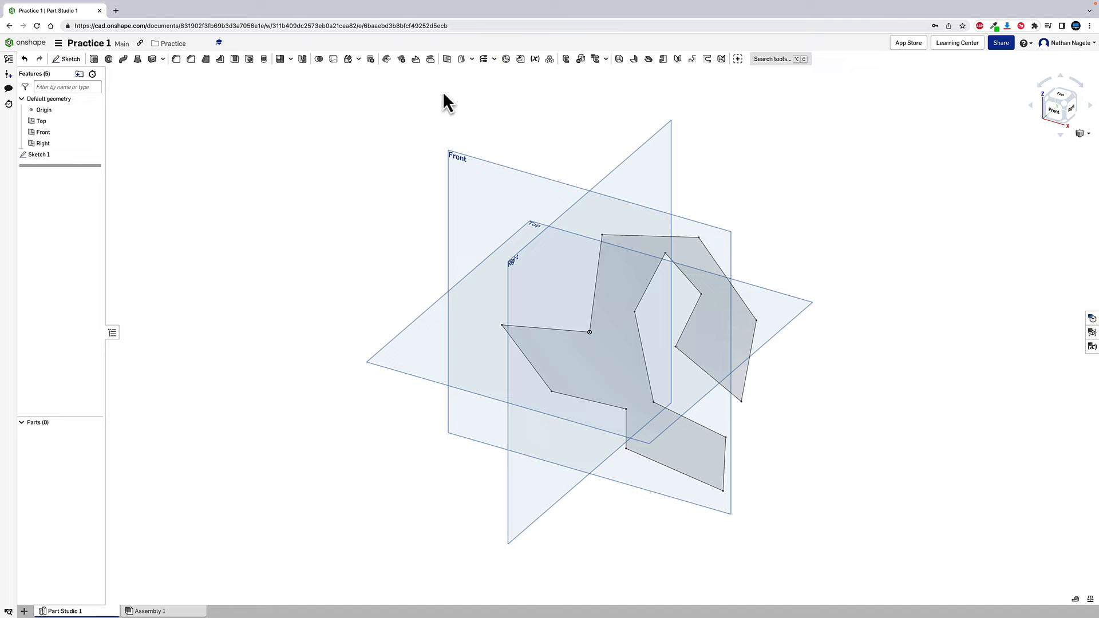
mouse_move(95, 58)
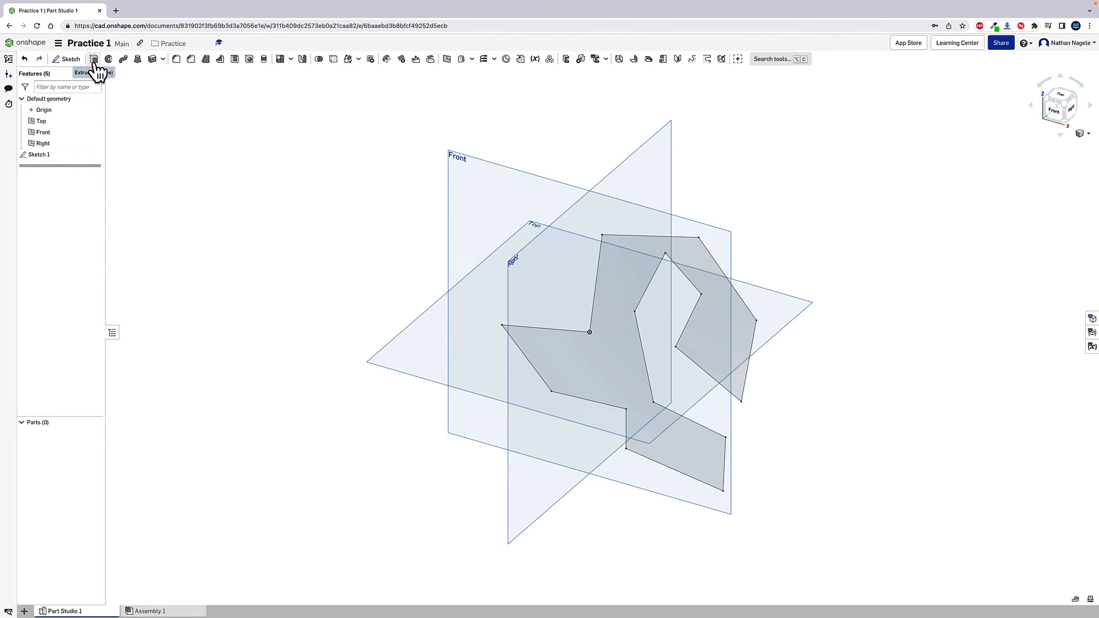
- Extrude the freeform sketch region Blind to 1 in as solid Part 1
click(94, 59)
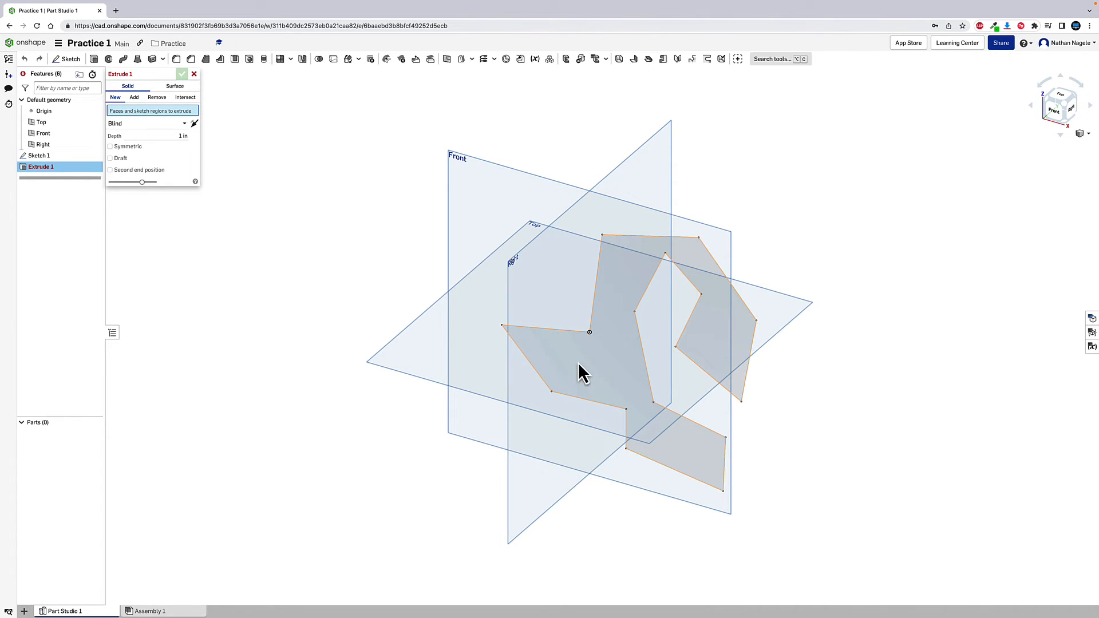
click(591, 370)
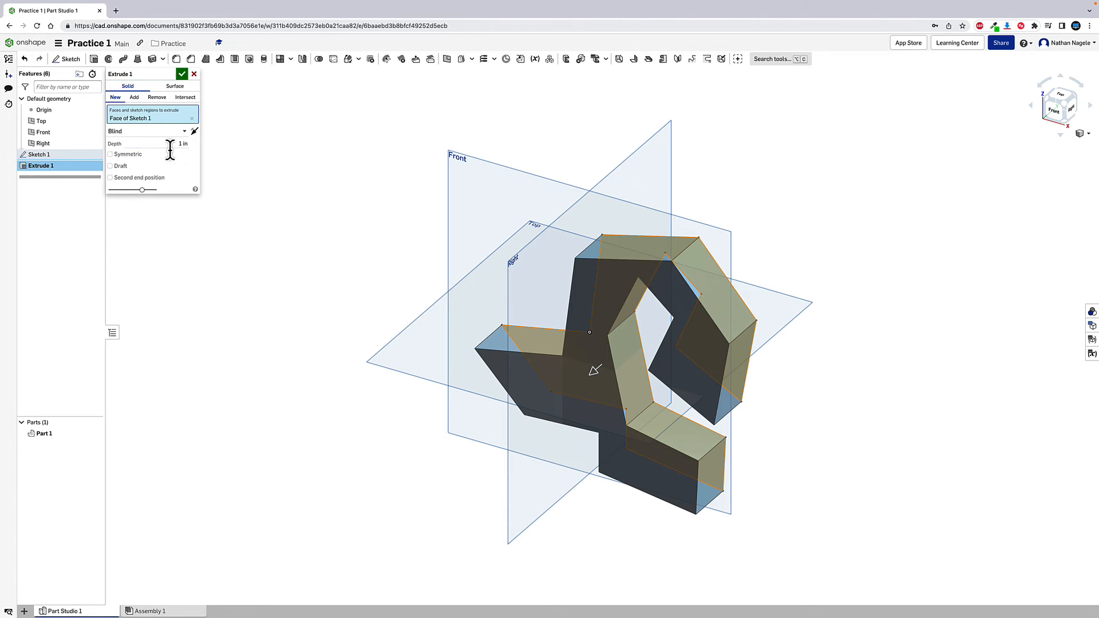
mouse_move(532, 343)
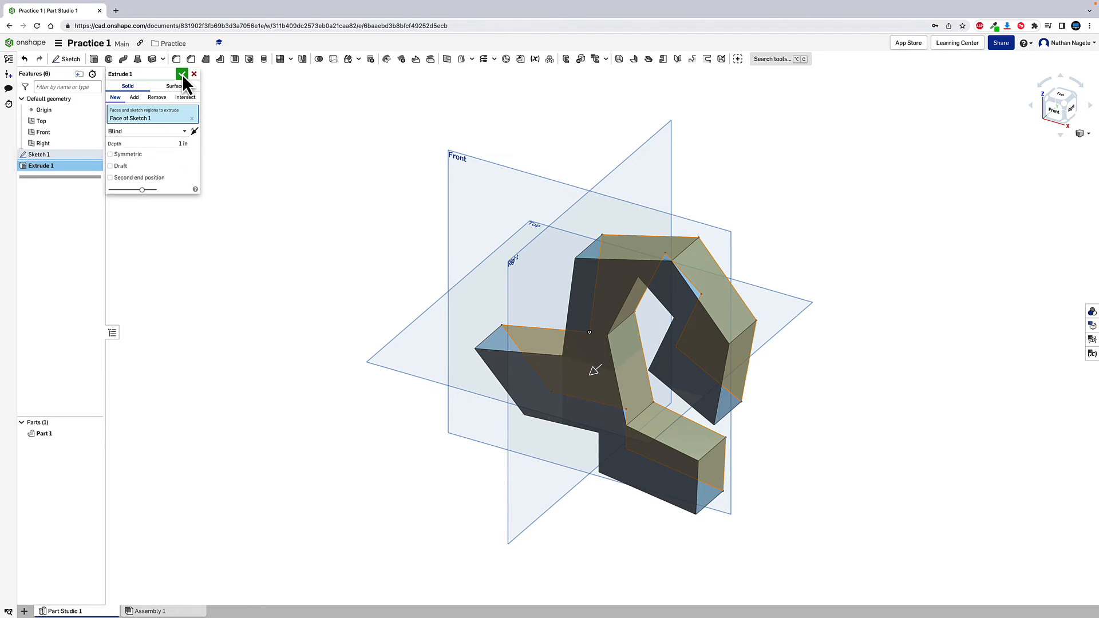
click(182, 75)
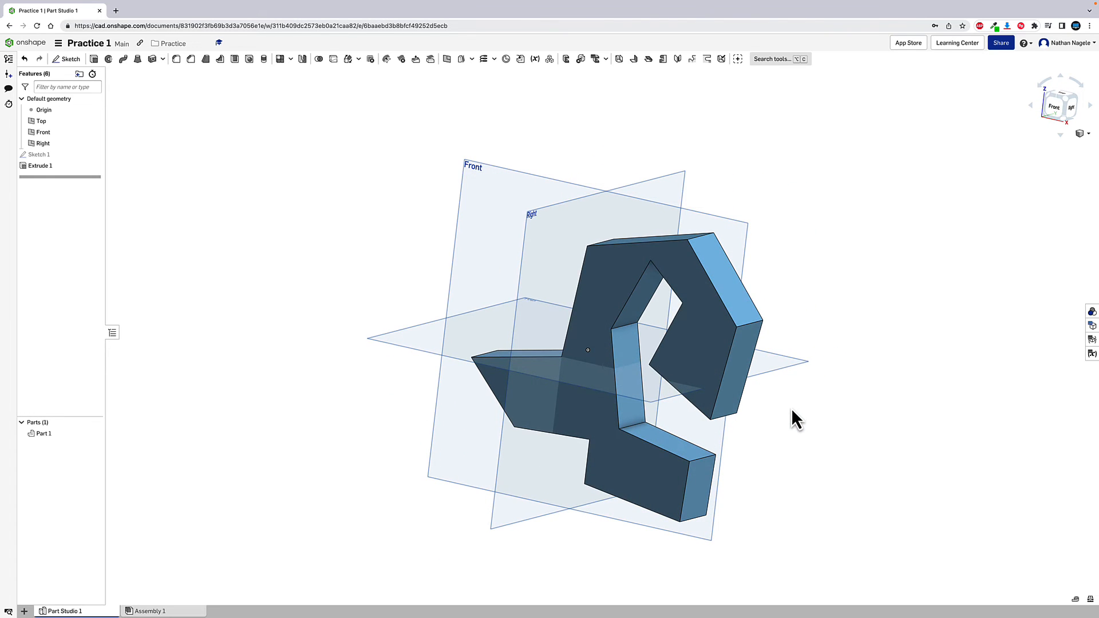
click(40, 165)
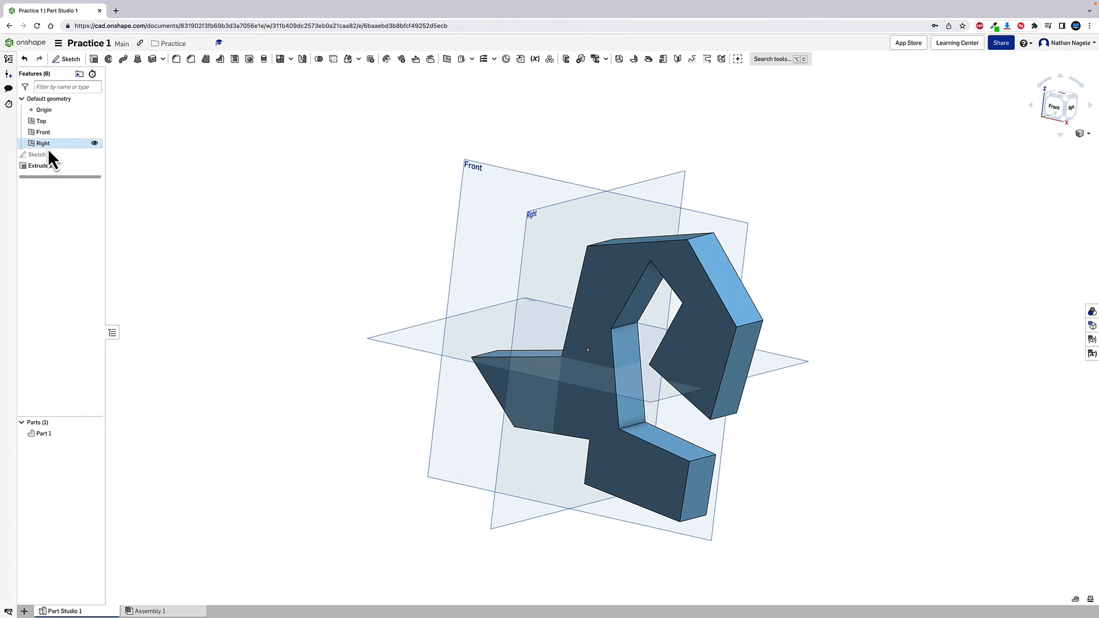
click(40, 165)
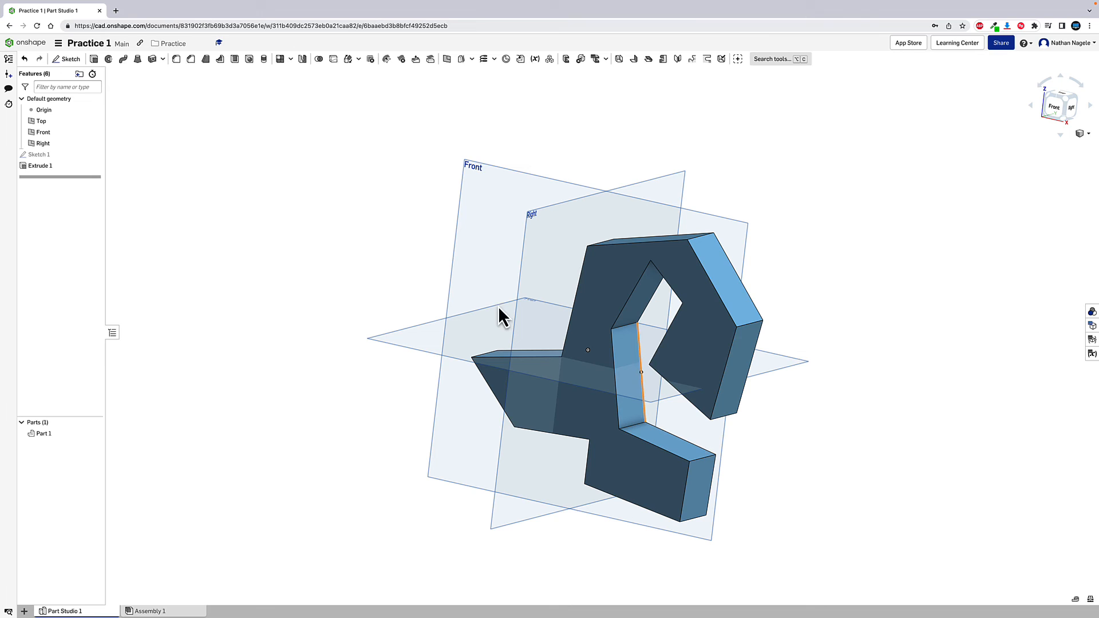
right_click(39, 155)
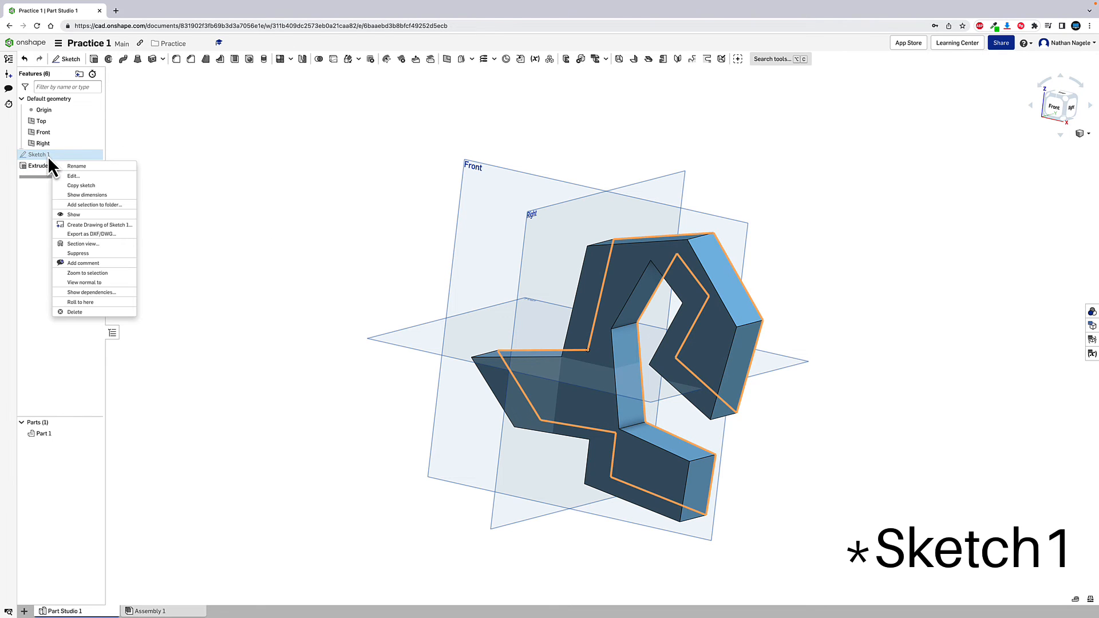
click(73, 175)
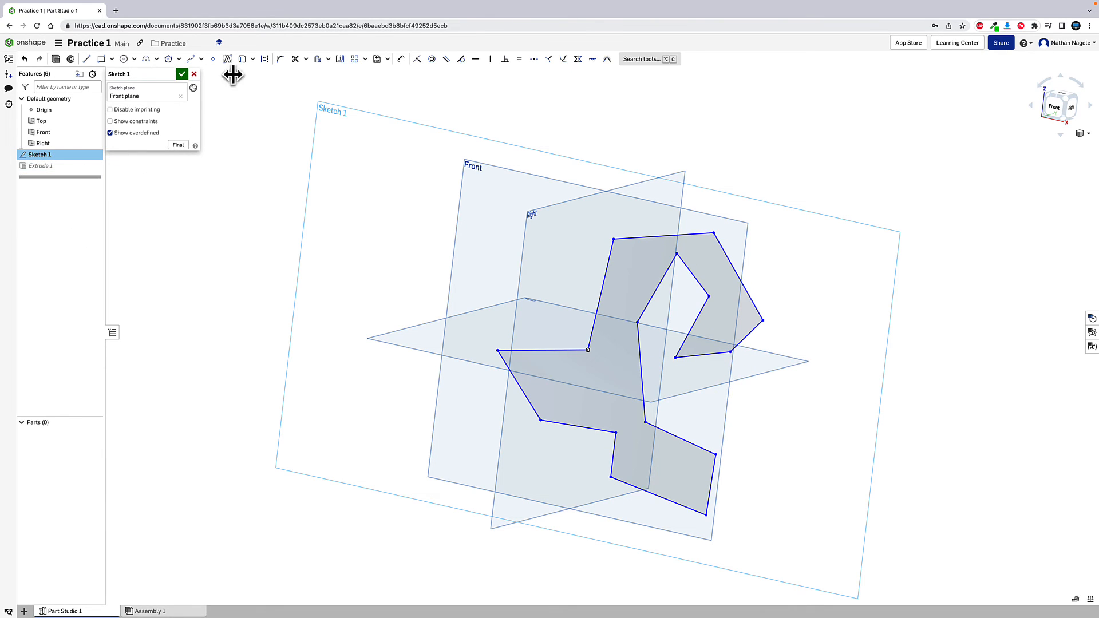
click(181, 74)
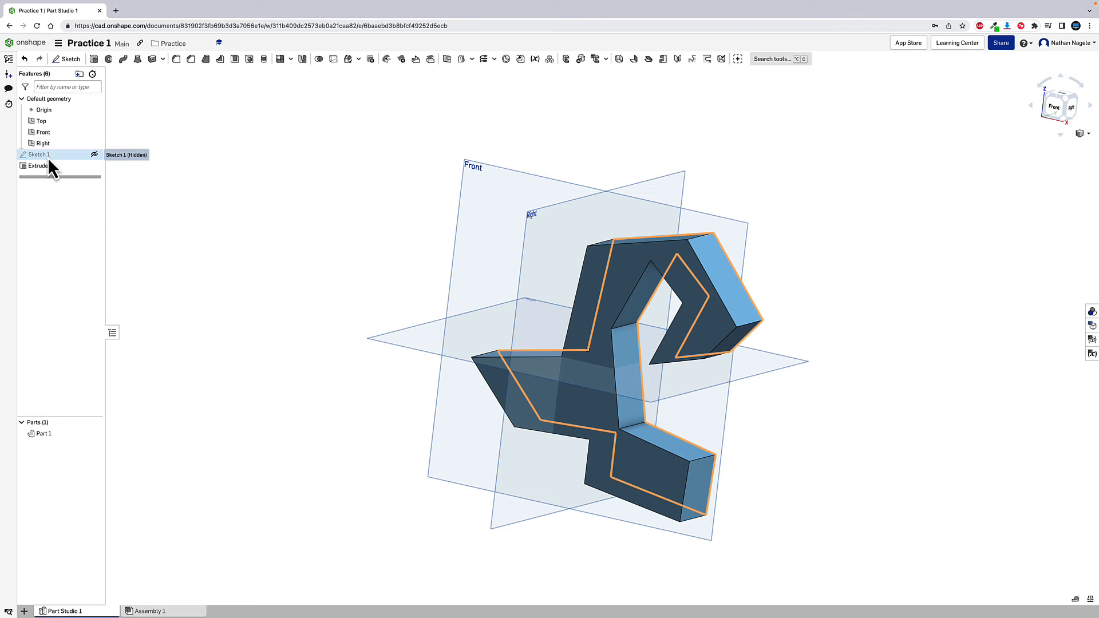
click(40, 165)
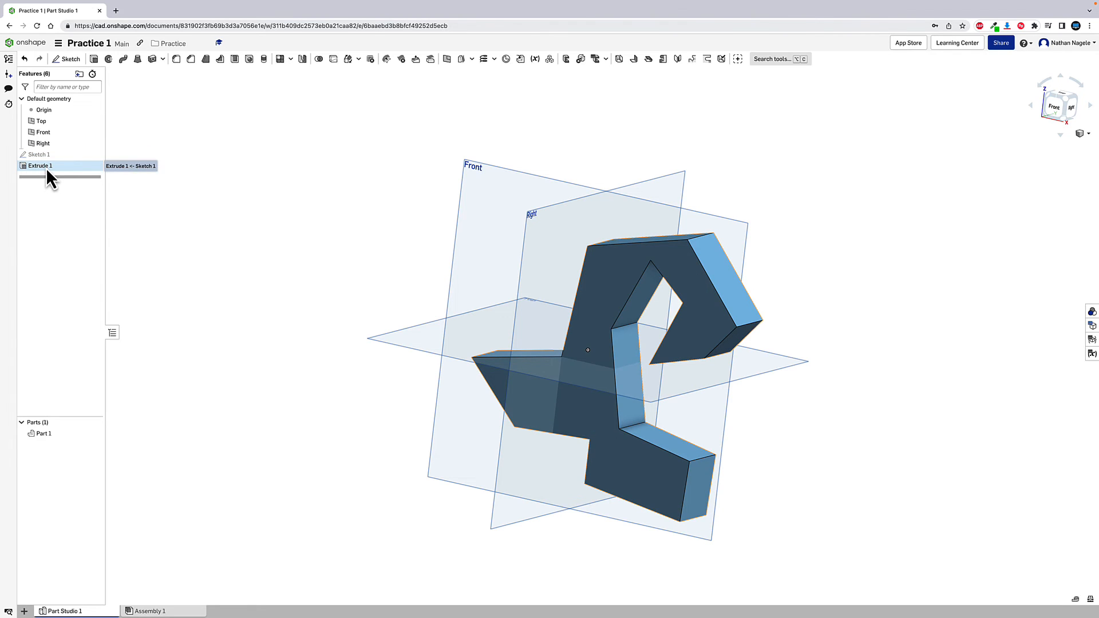
- Edit Extrude 1 to a depth of 2 in
double_click(40, 164)
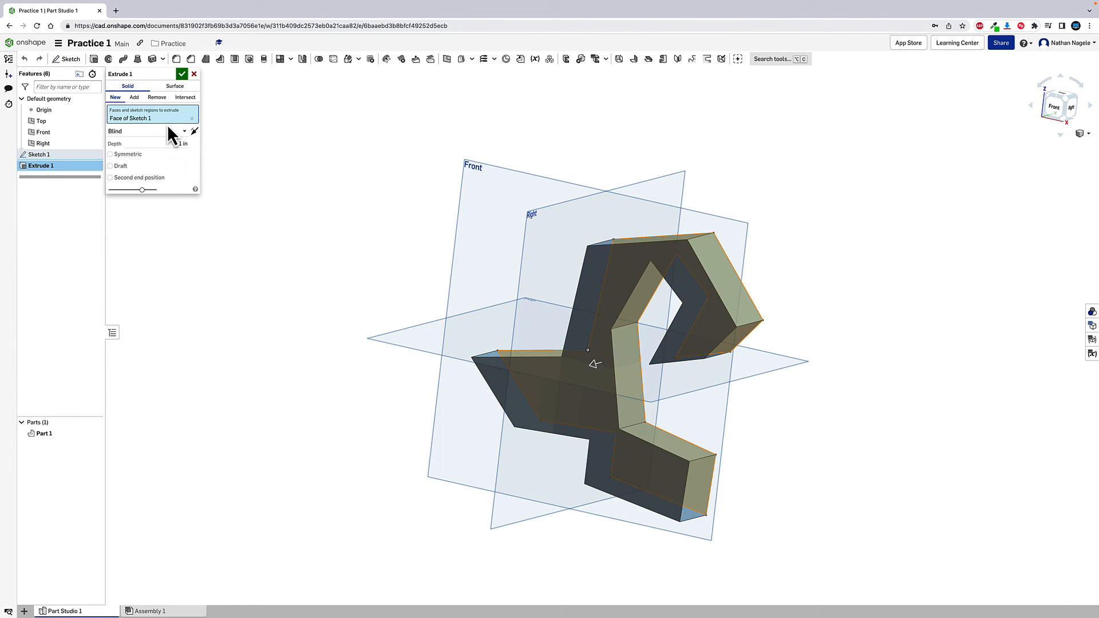
mouse_move(174, 143)
text(2)
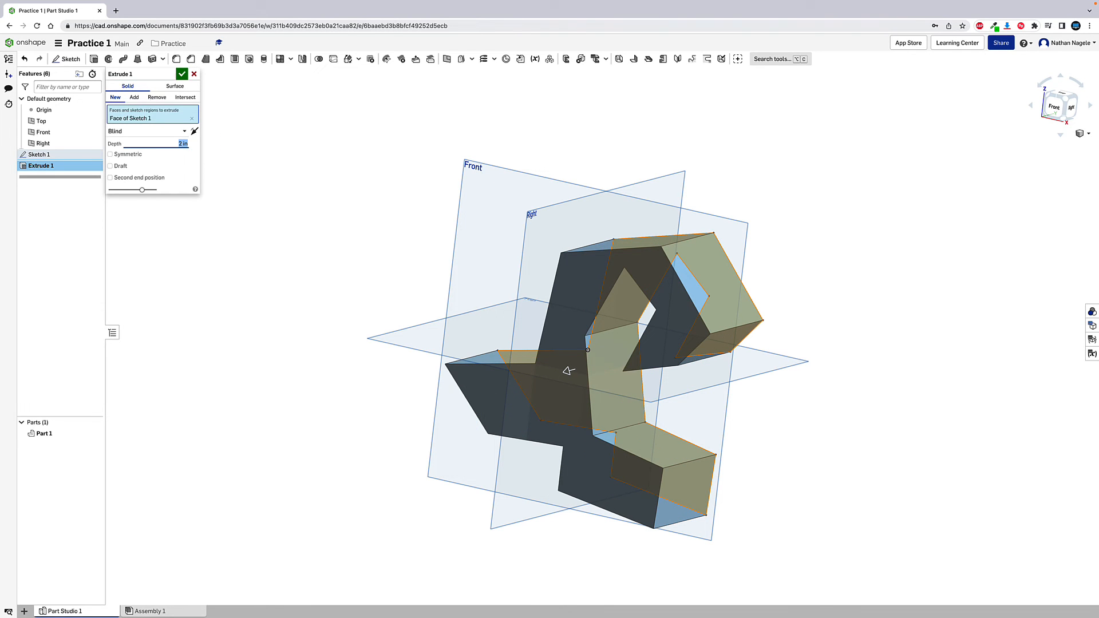
click(181, 75)
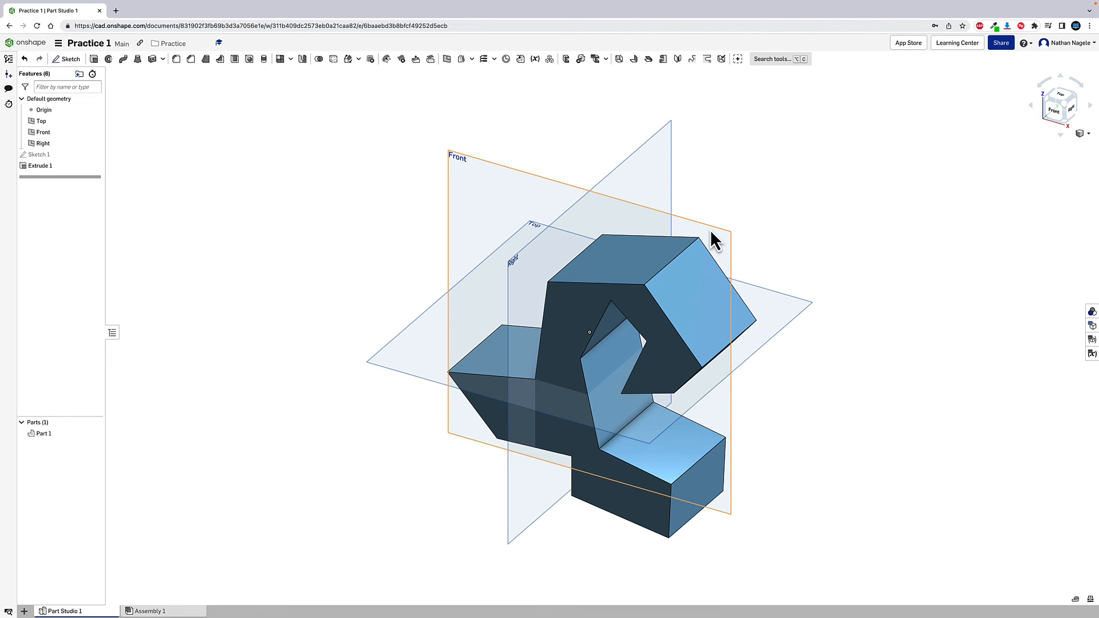
mouse_move(708, 294)
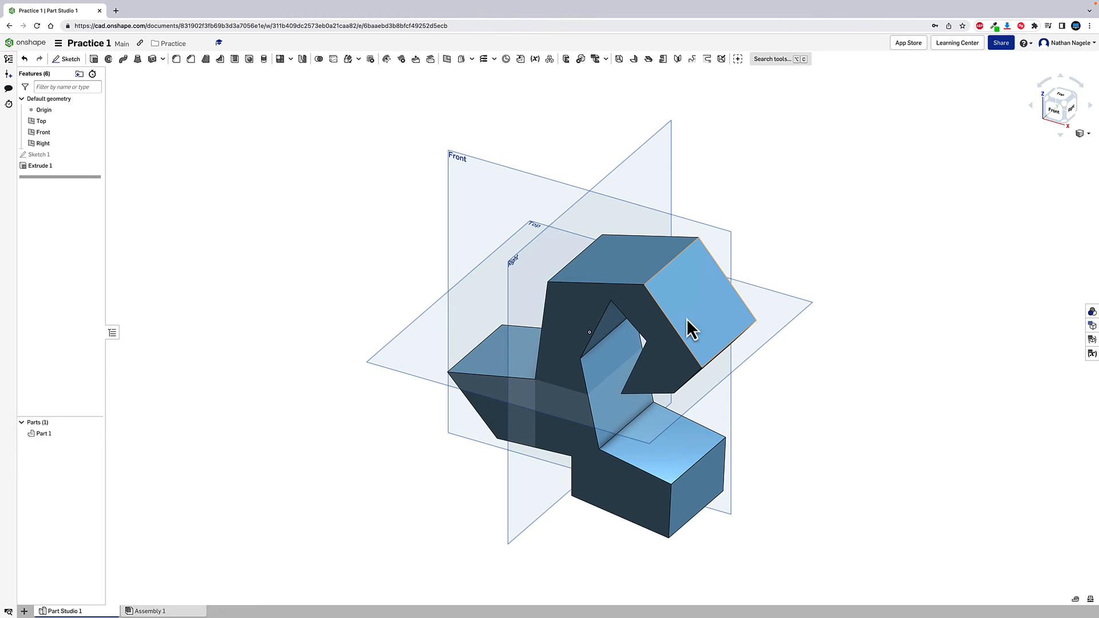
- Select and delete Extrude 1 from the Features list
click(40, 165)
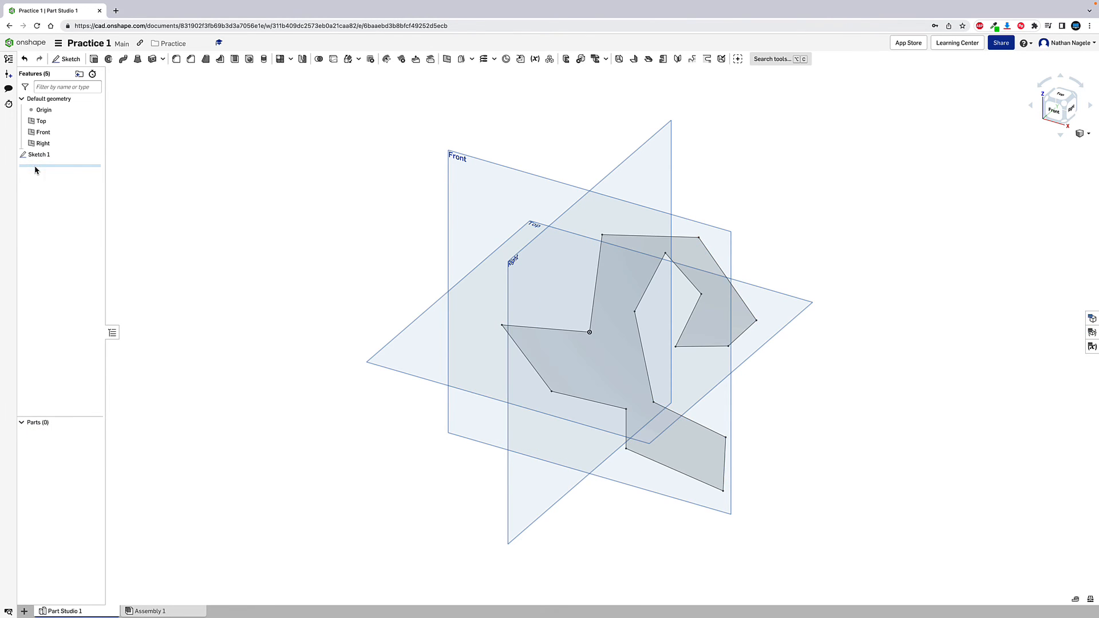
mouse_move(39, 155)
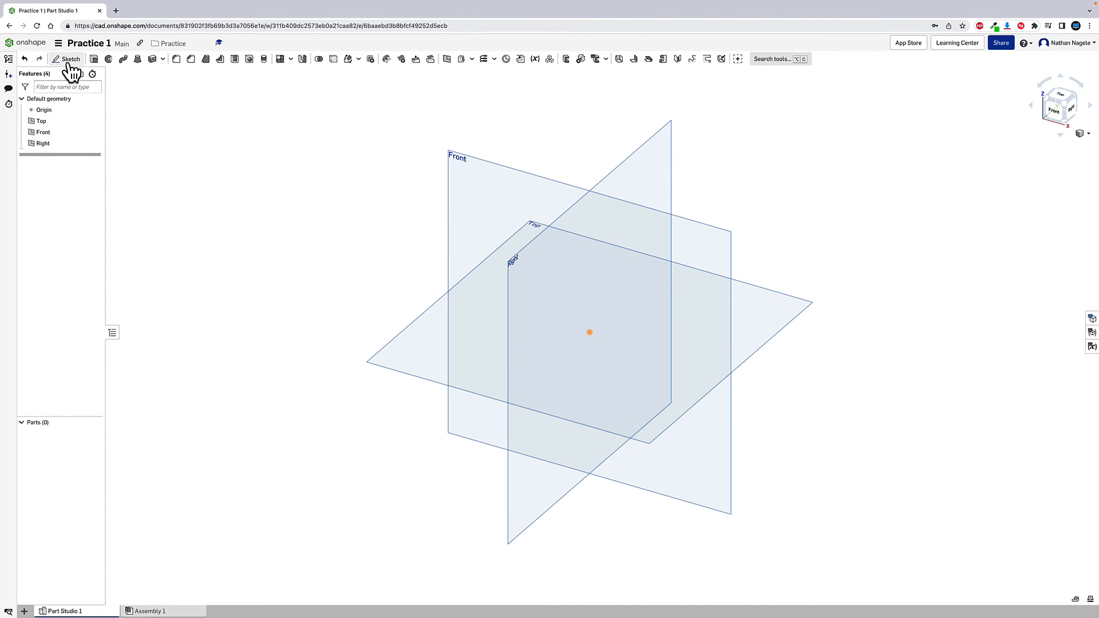
- Begin a fresh Sketch 1 on the Front plane, viewed face-on
click(69, 58)
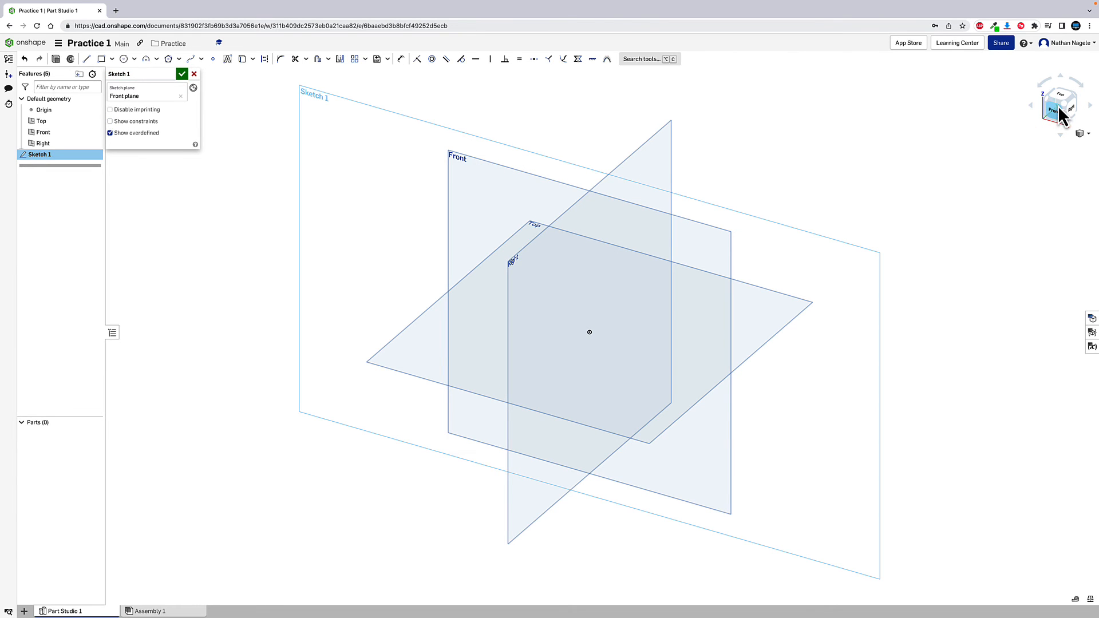
click(1060, 105)
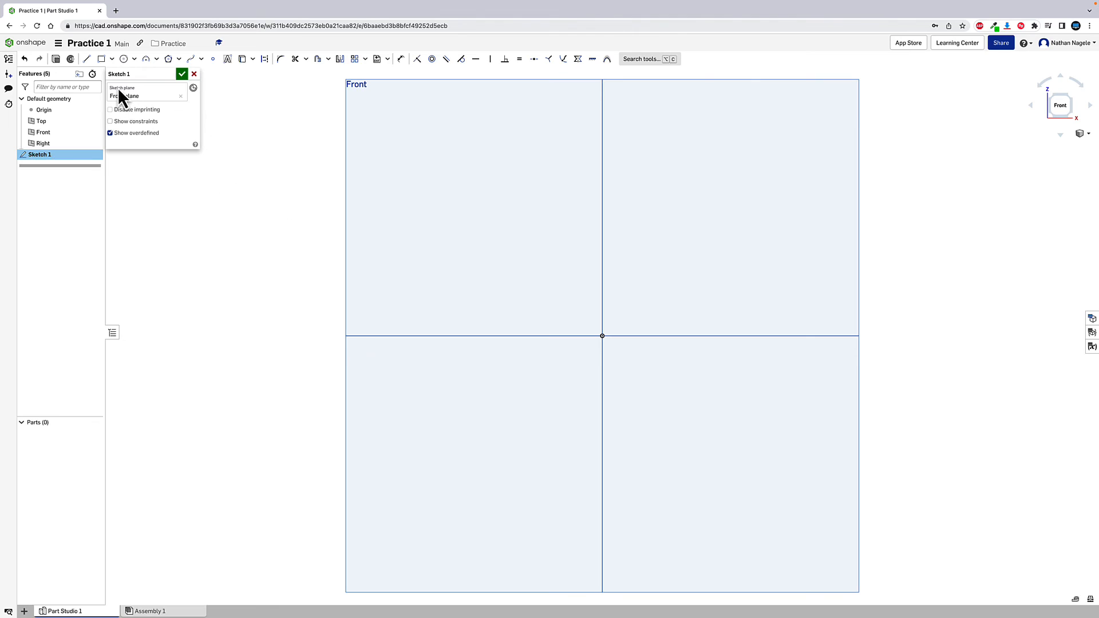
mouse_move(101, 58)
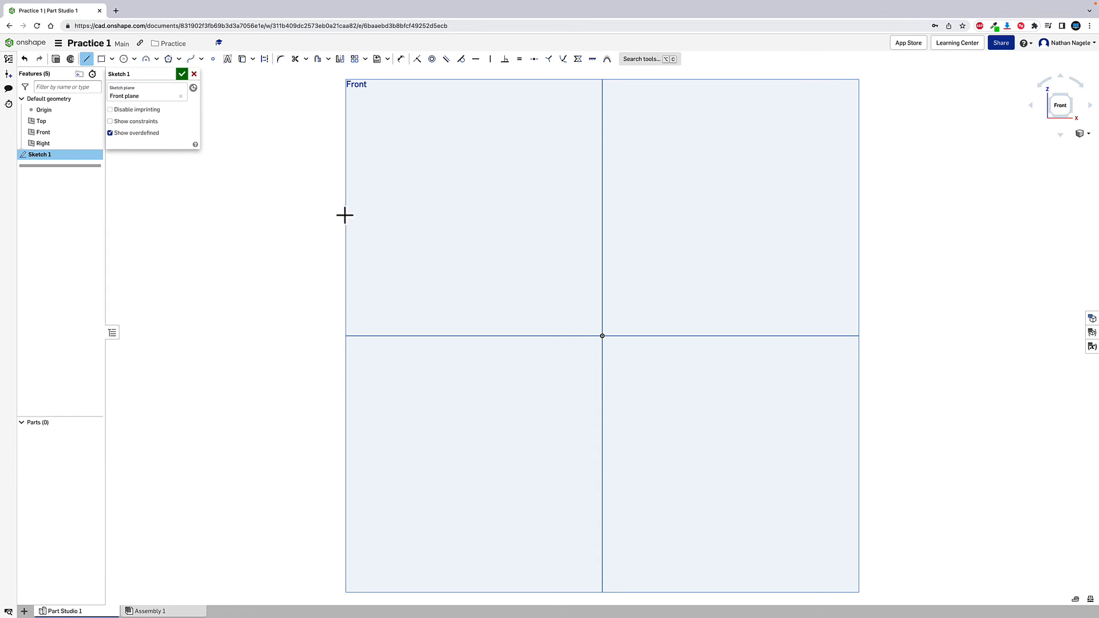
mouse_move(603, 340)
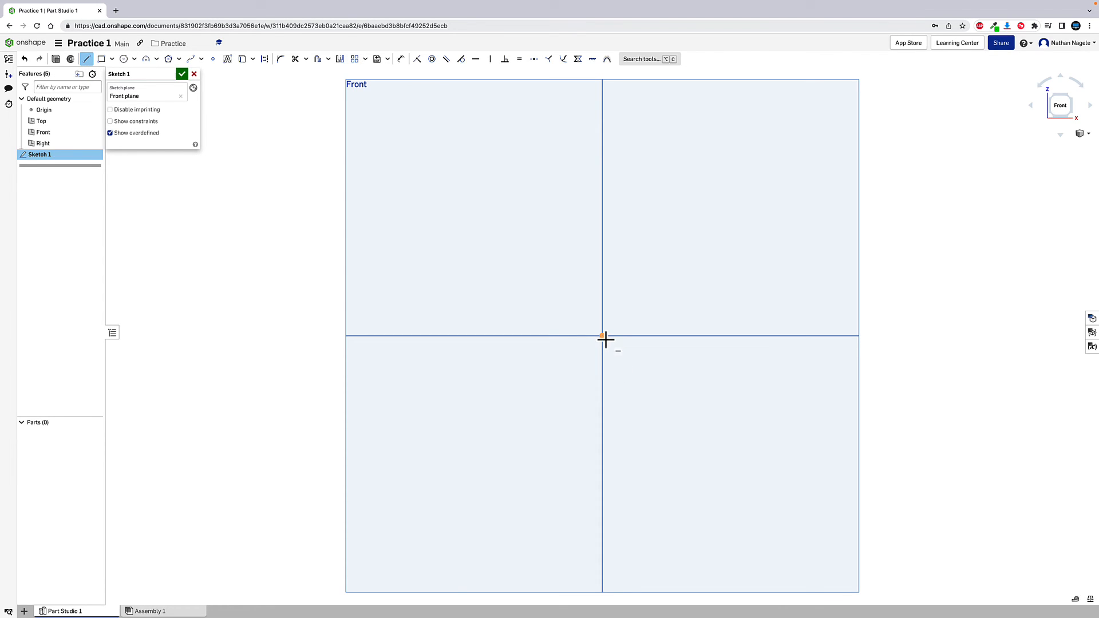
mouse_move(603, 336)
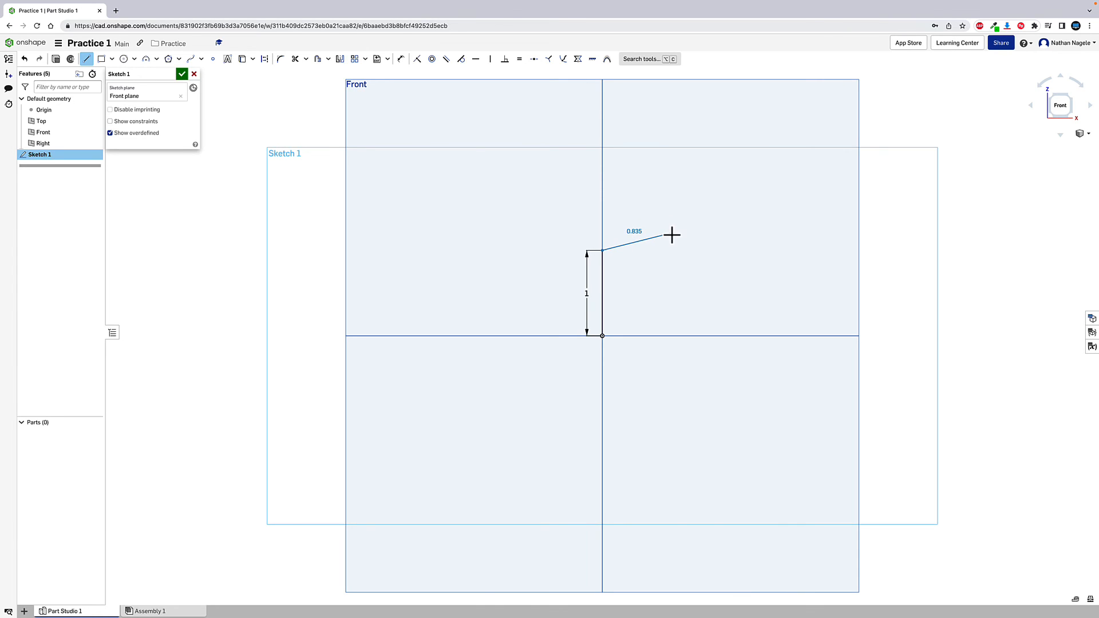
mouse_move(701, 252)
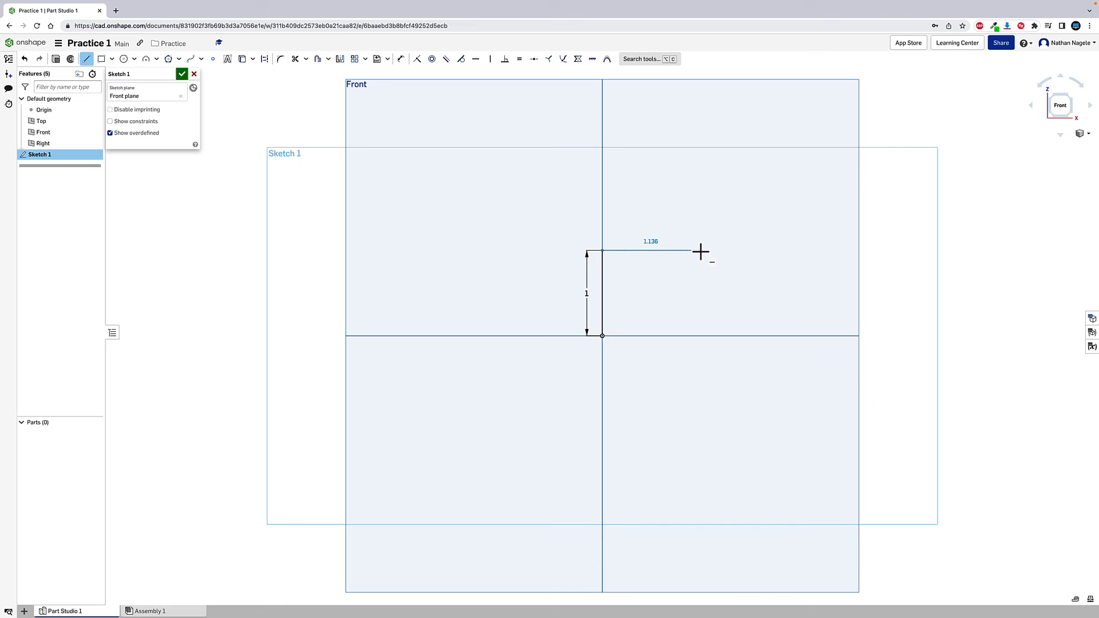
mouse_move(689, 251)
text(1)
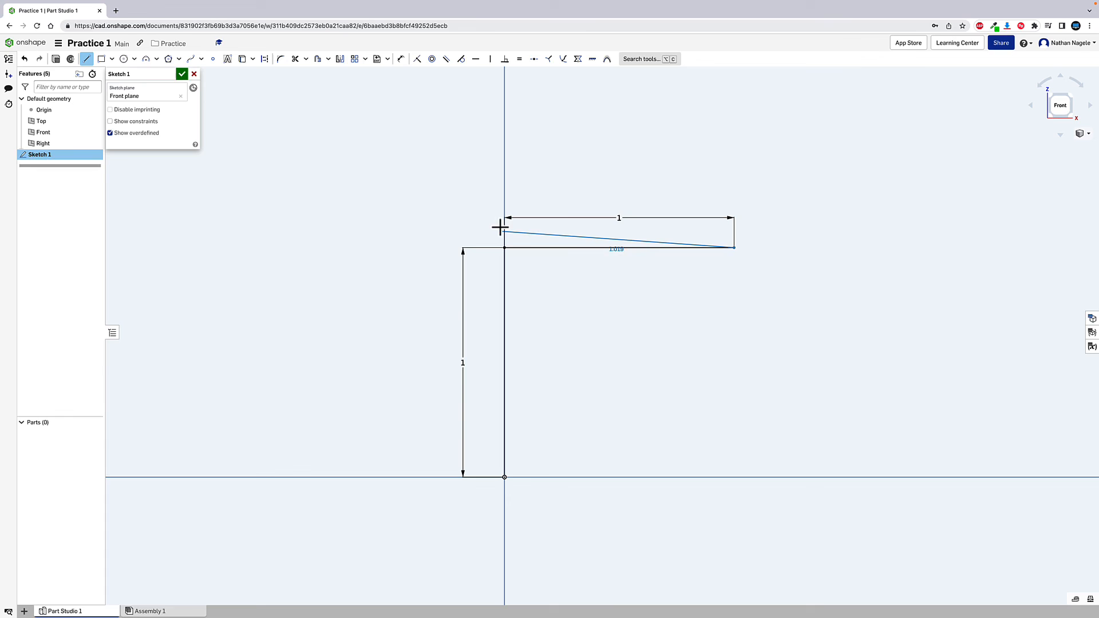
- Close the 1 by 1 inch square at the origin and finish Sketch 1
click(738, 488)
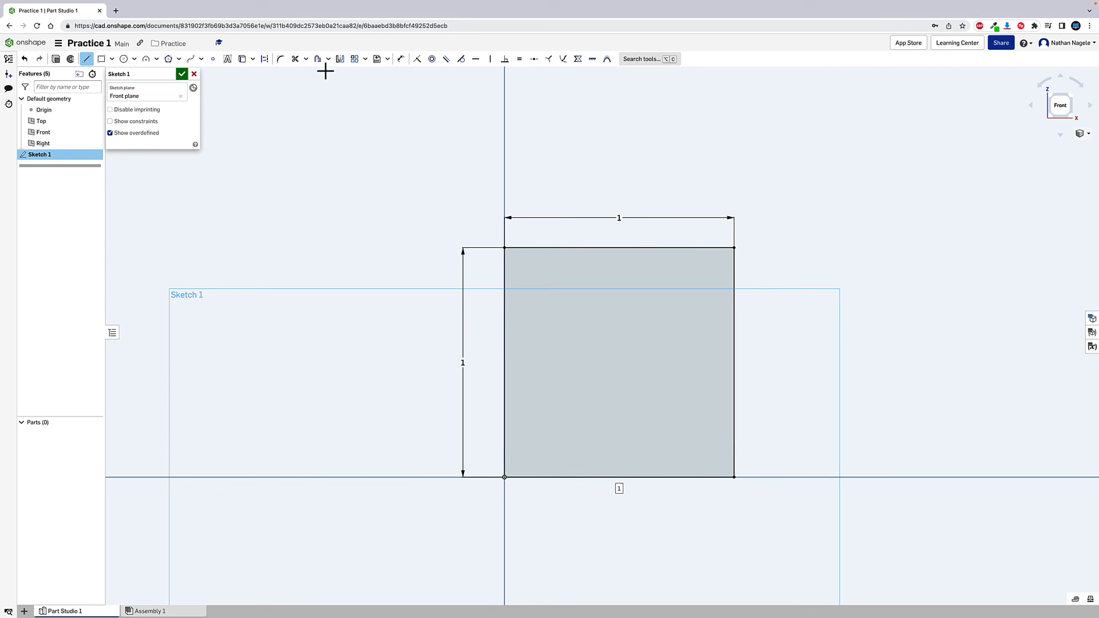
click(181, 73)
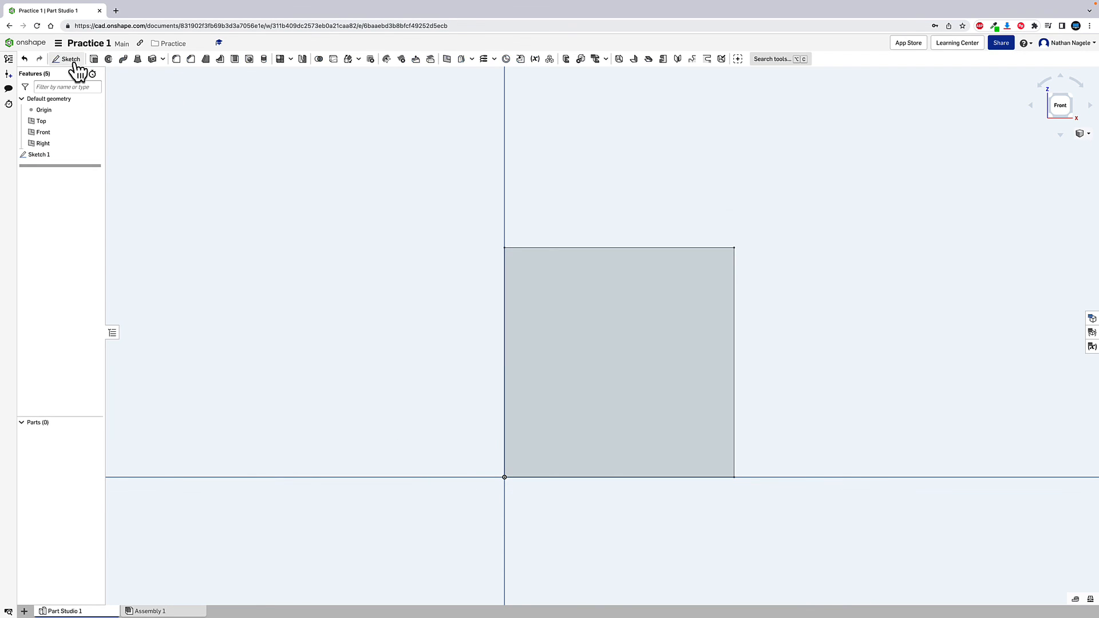
- Extrude the square 1 in (Blind) into a solid cube and view it isometrically
click(124, 58)
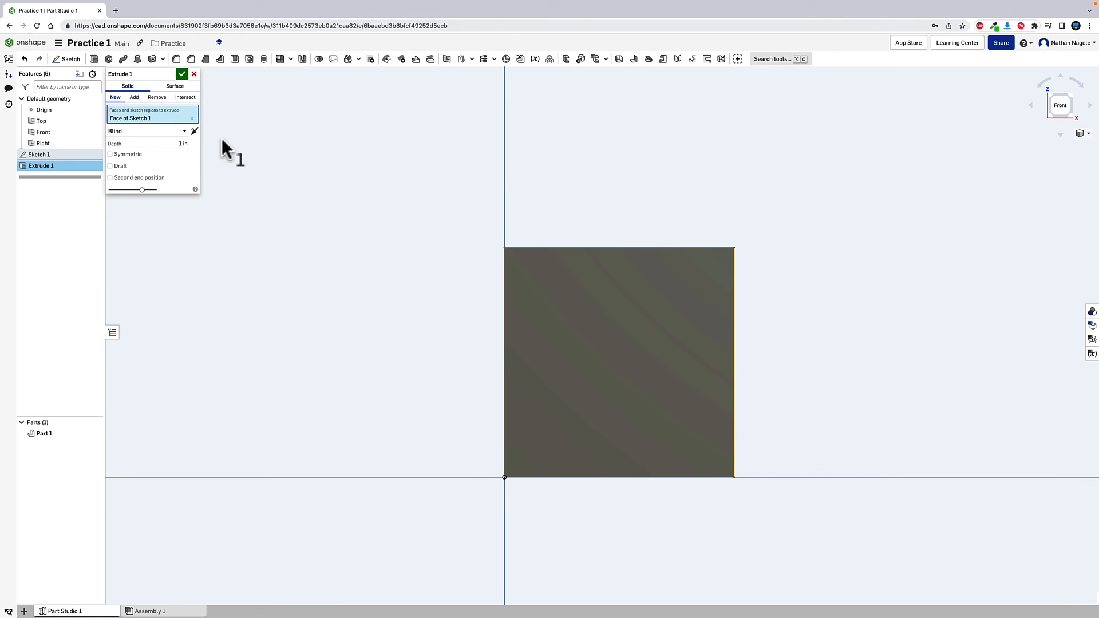
click(181, 73)
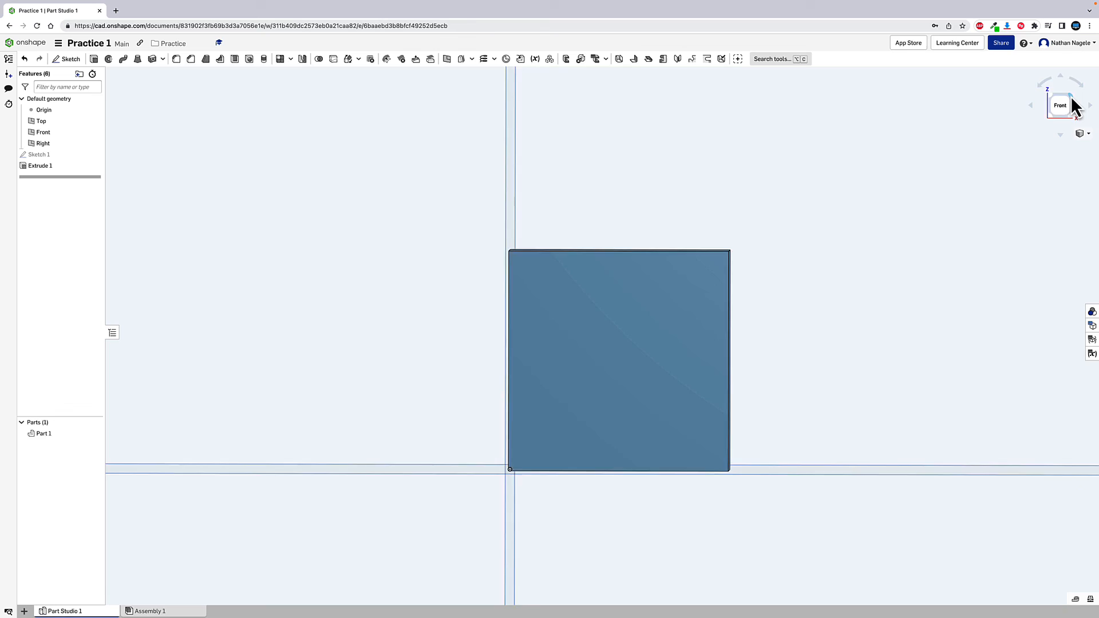
click(1060, 106)
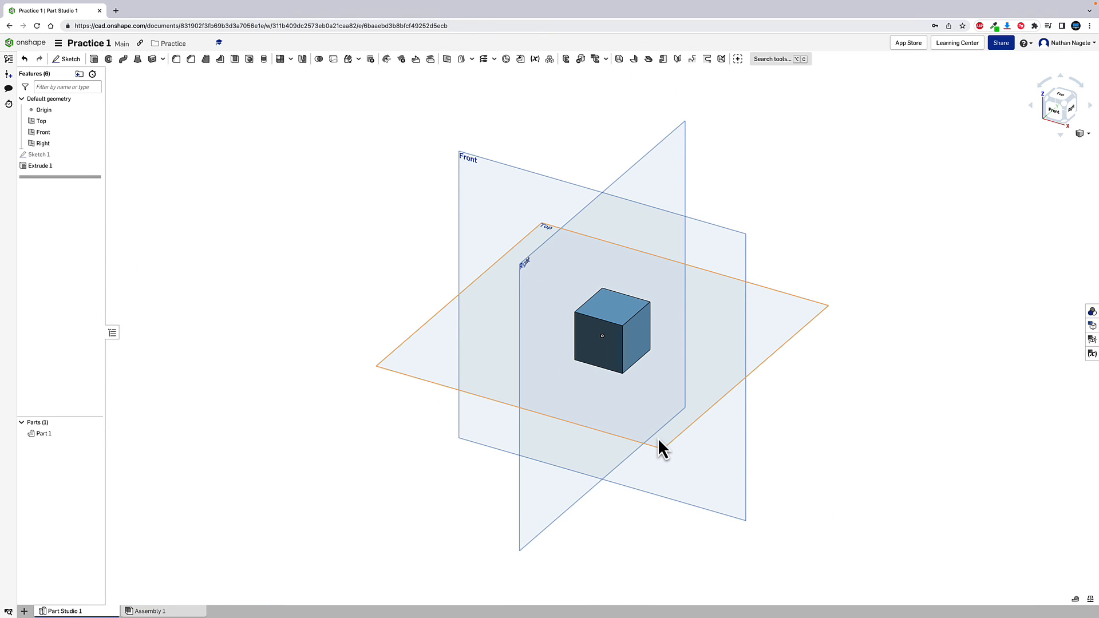